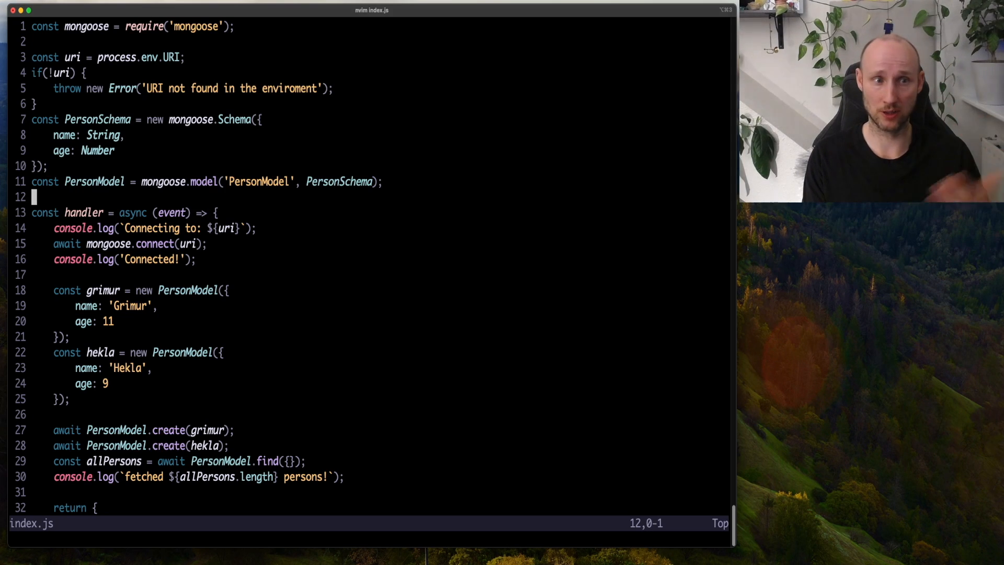
Step: Run node invoke-handler.js locally; it returns status 200 with both persons from MongoDB
{"action": "key", "text": "j"}
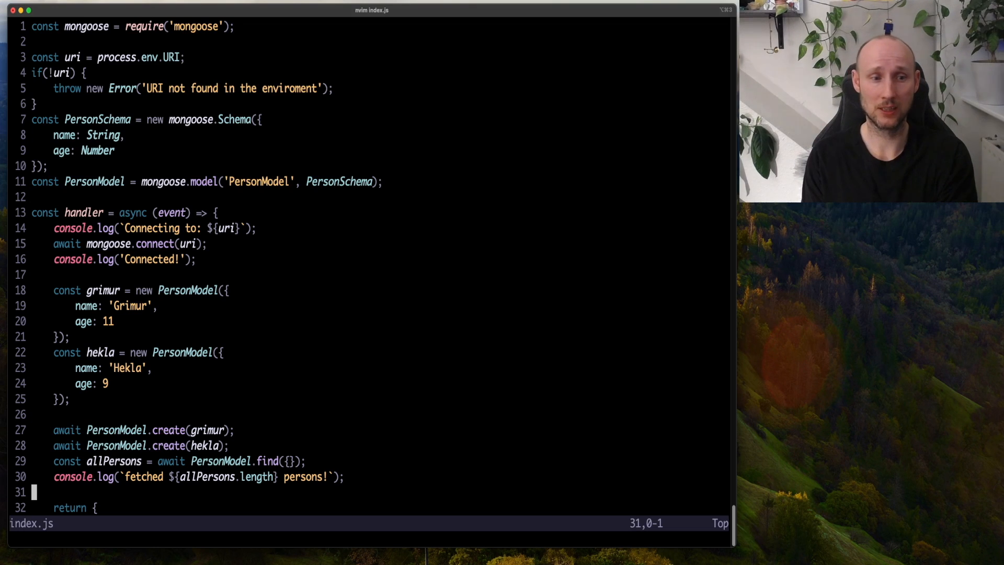
{"action": "scroll", "scroll_direction": "down", "scroll_amount": 3}
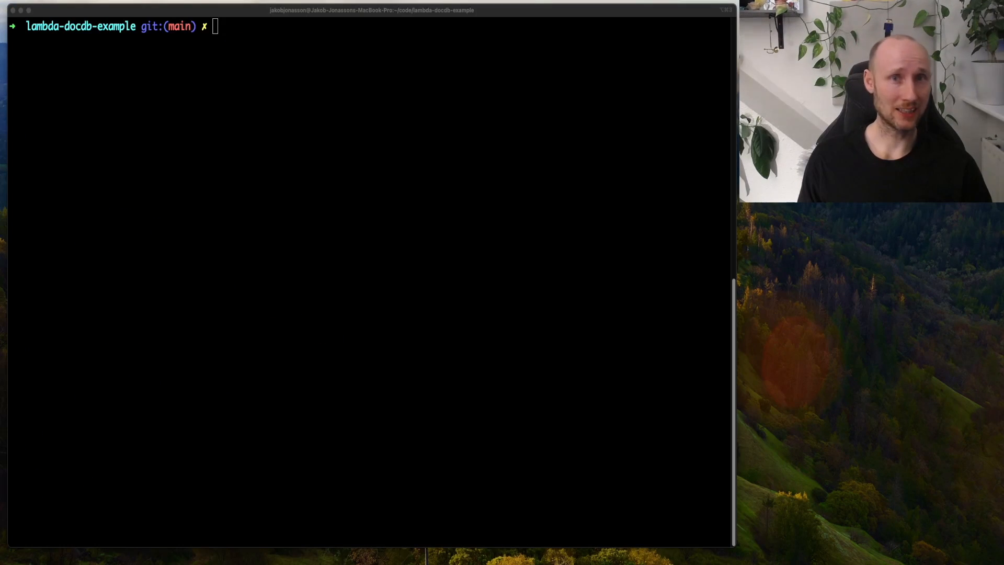
{"action": "type", "text": "node invoke-handler.js"}
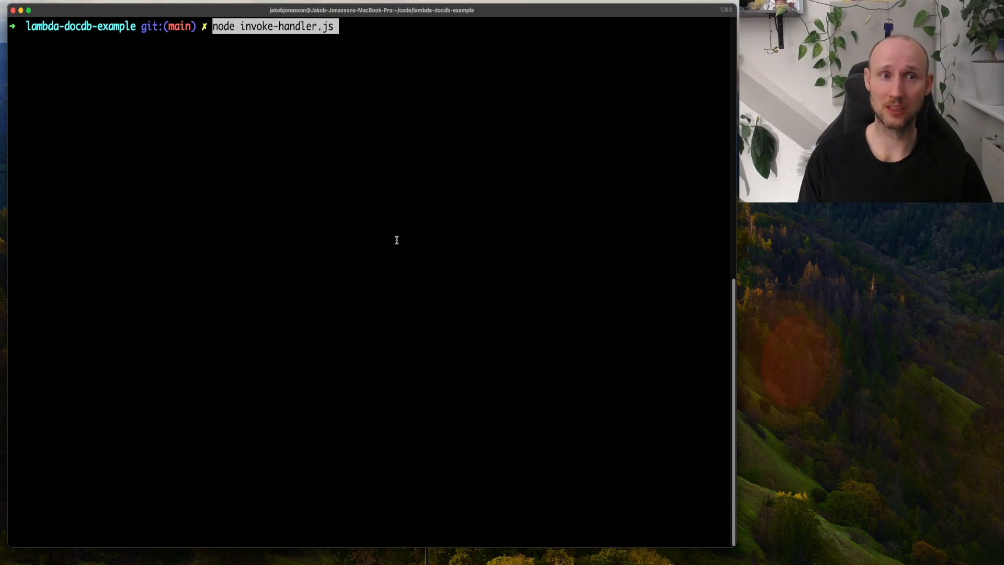
{"action": "key", "text": "Return"}
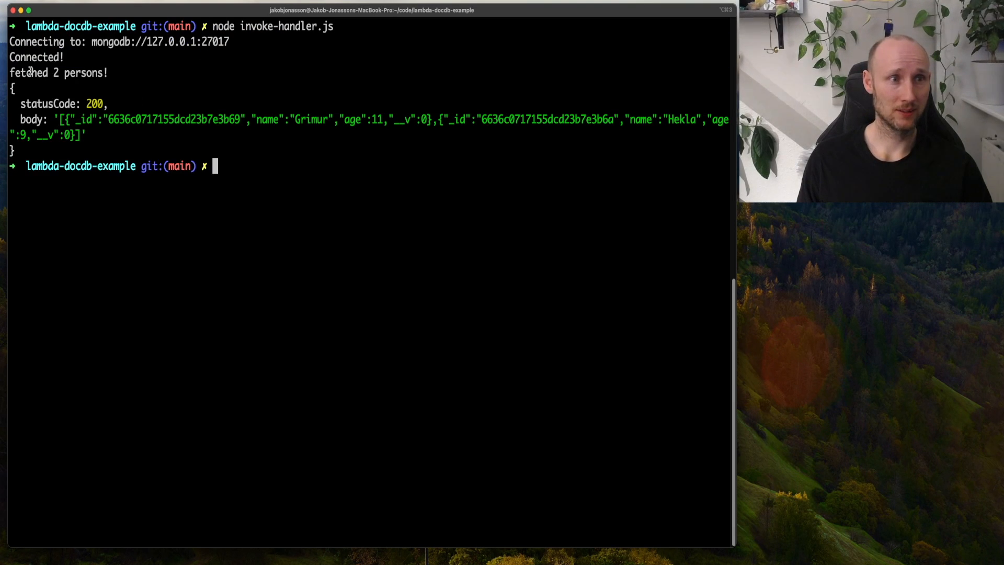
{"action": "left_click_drag", "start_coordinate": [10, 72], "coordinate": [121, 120]}
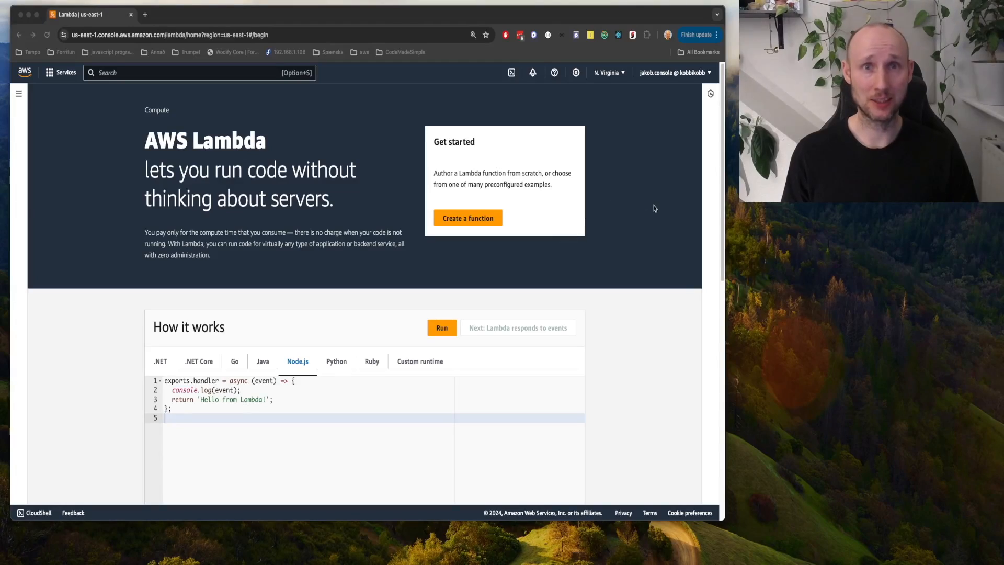
Step: Create a new Lambda function named my-lambda
{"action": "left_click", "coordinate": [467, 218]}
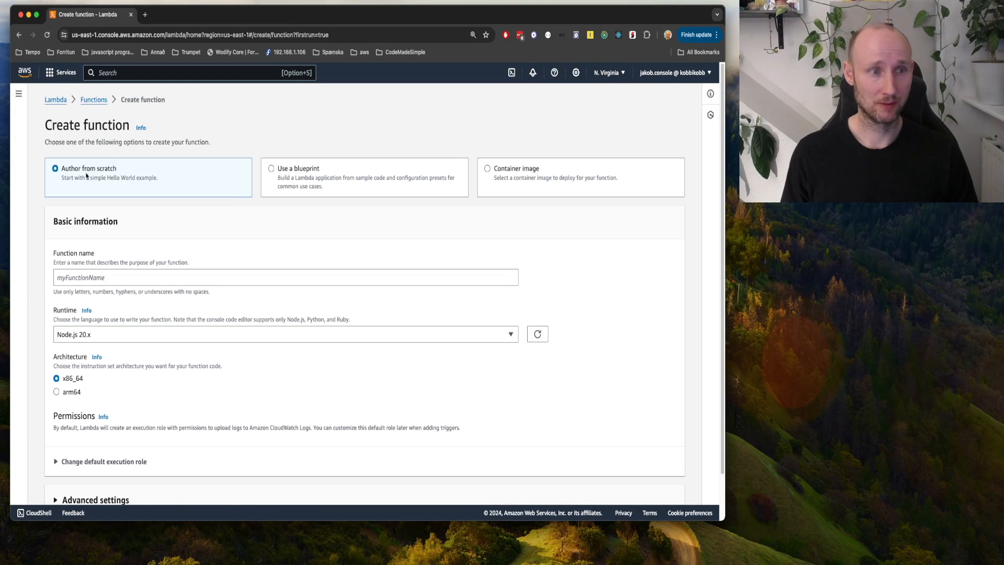
{"action": "type", "text": "my-lambda"}
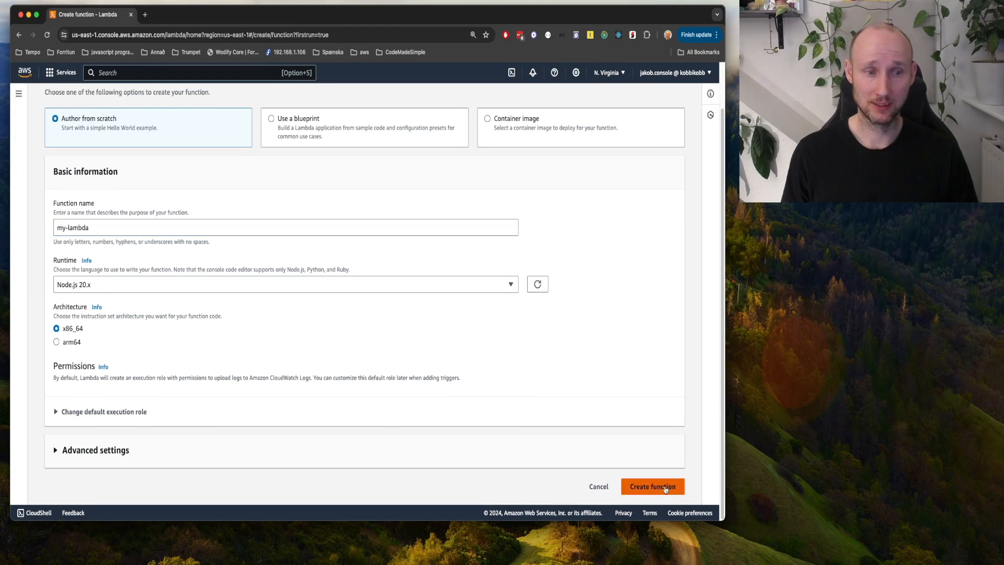
{"action": "left_click", "coordinate": [652, 487]}
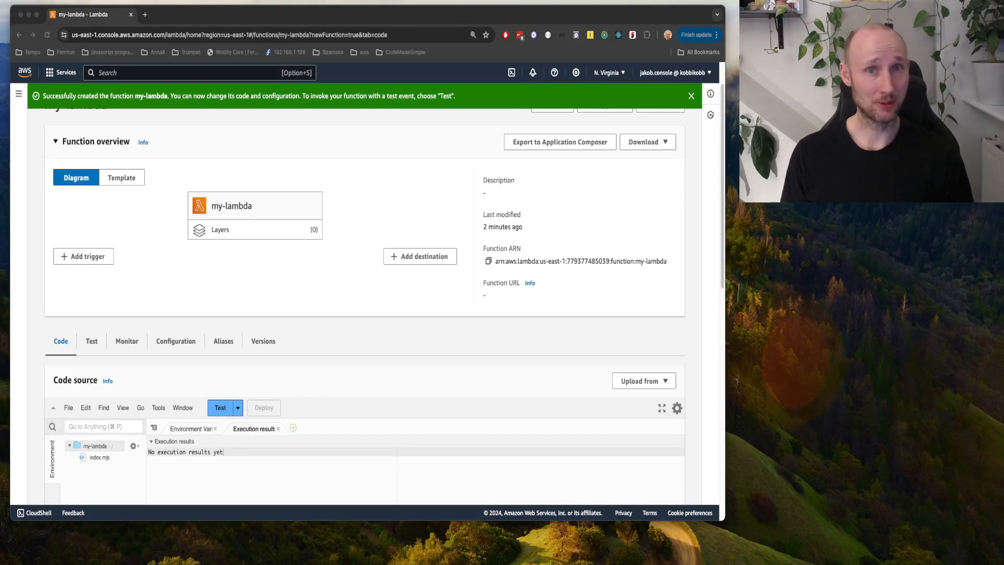
Step: Upload for-lambda.zip as my-lambda's code and save it
{"action": "left_click", "coordinate": [644, 380]}
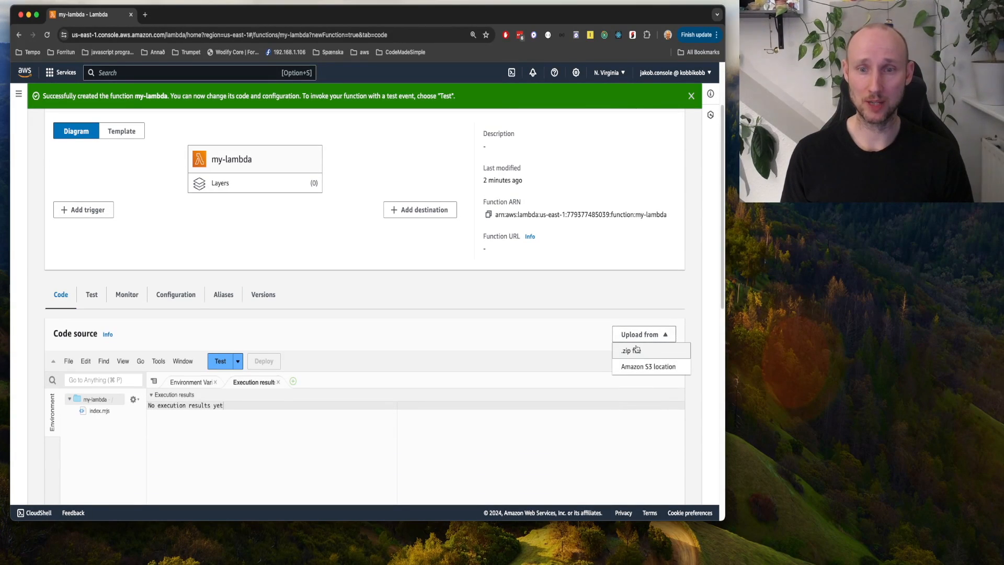
{"action": "left_click", "coordinate": [626, 351]}
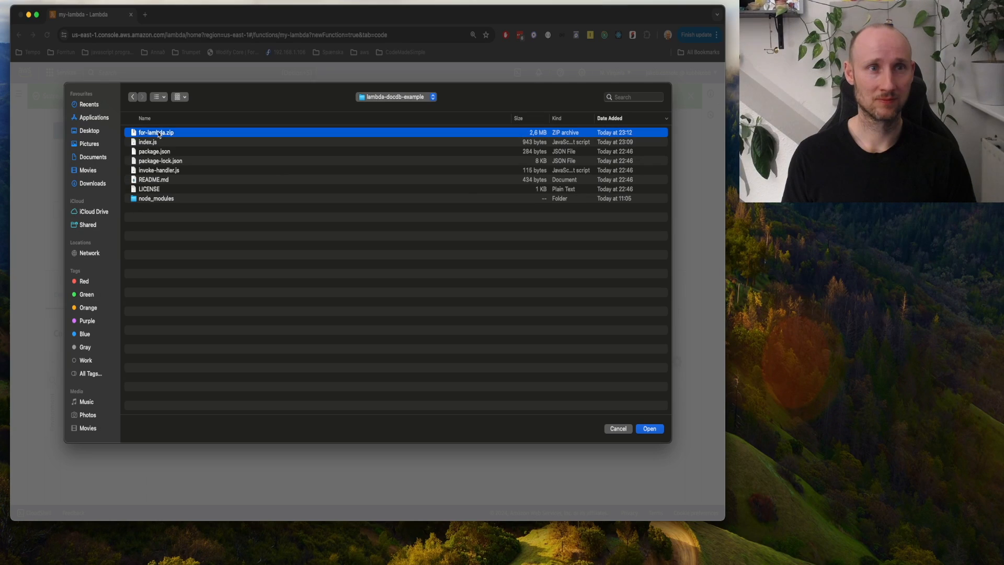
{"action": "left_click", "coordinate": [648, 429]}
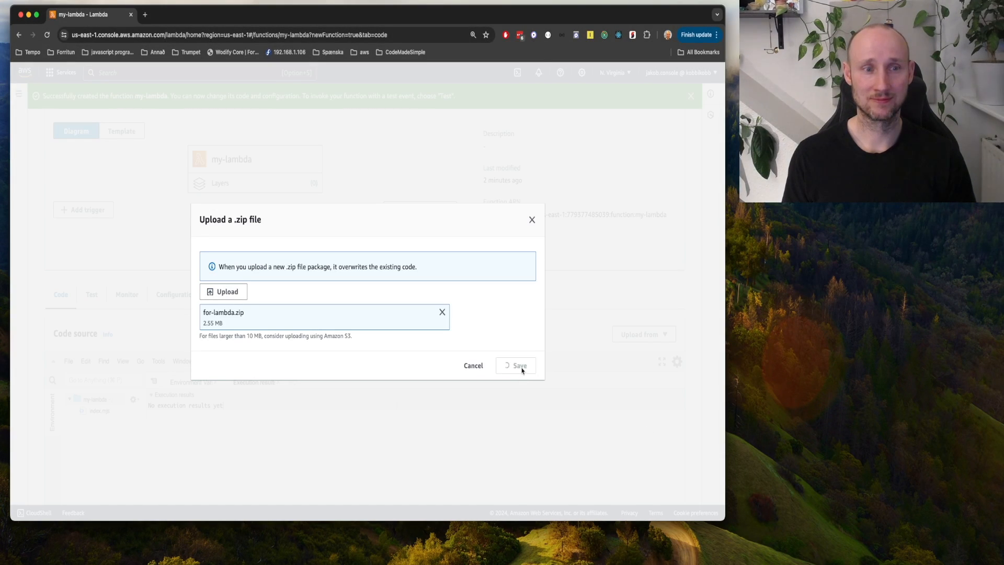
{"action": "left_click", "coordinate": [515, 364]}
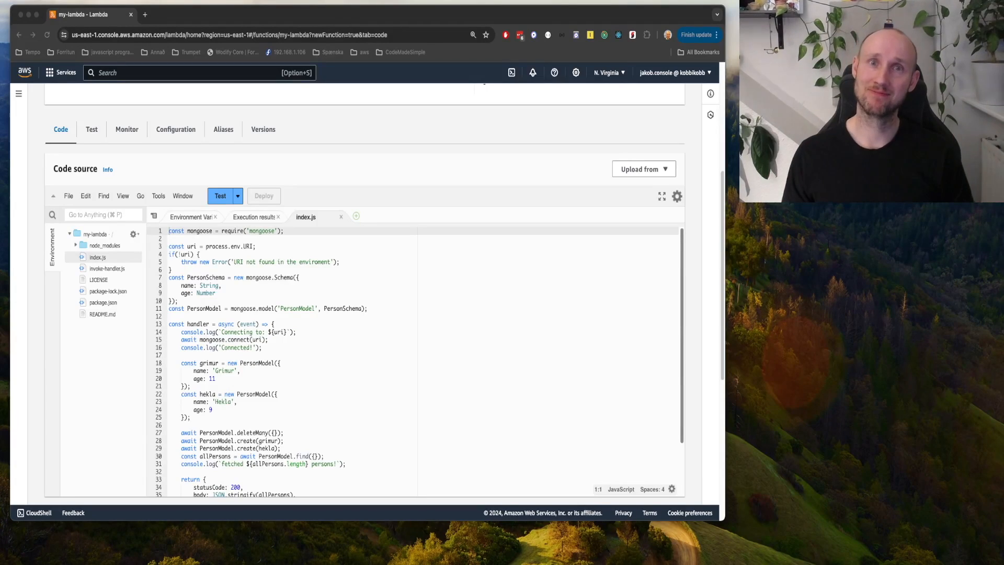
{"action": "scroll", "scroll_direction": "up", "scroll_amount": 3}
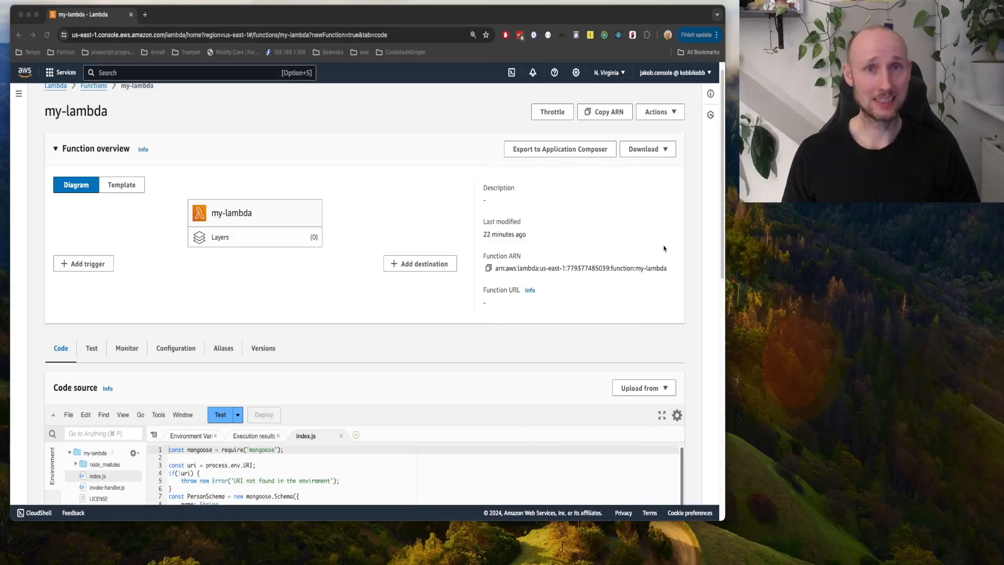
Step: Go to EC2 Security Groups and create the lambda-sg security group
{"action": "type", "text": "ec2"}
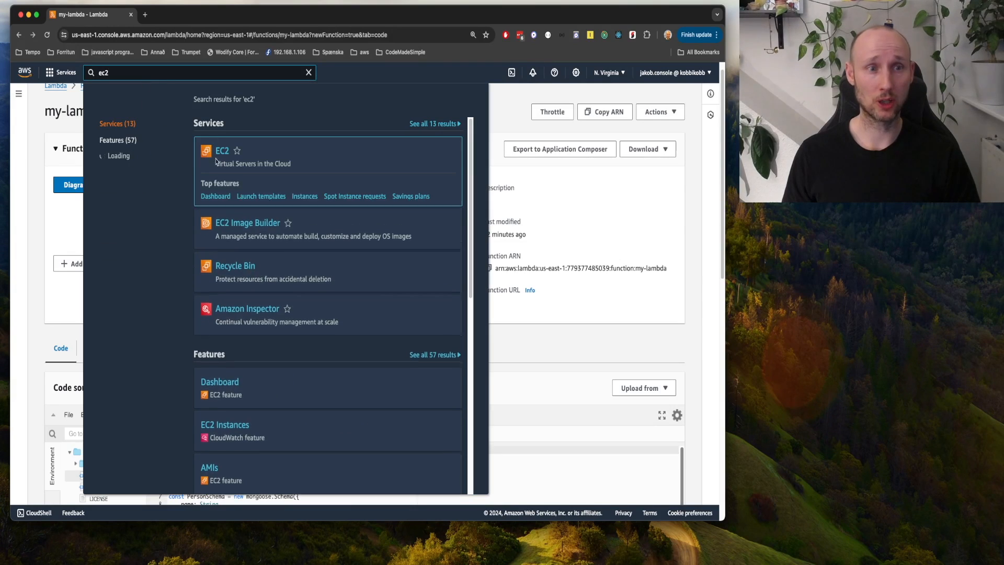
{"action": "left_click", "coordinate": [221, 151]}
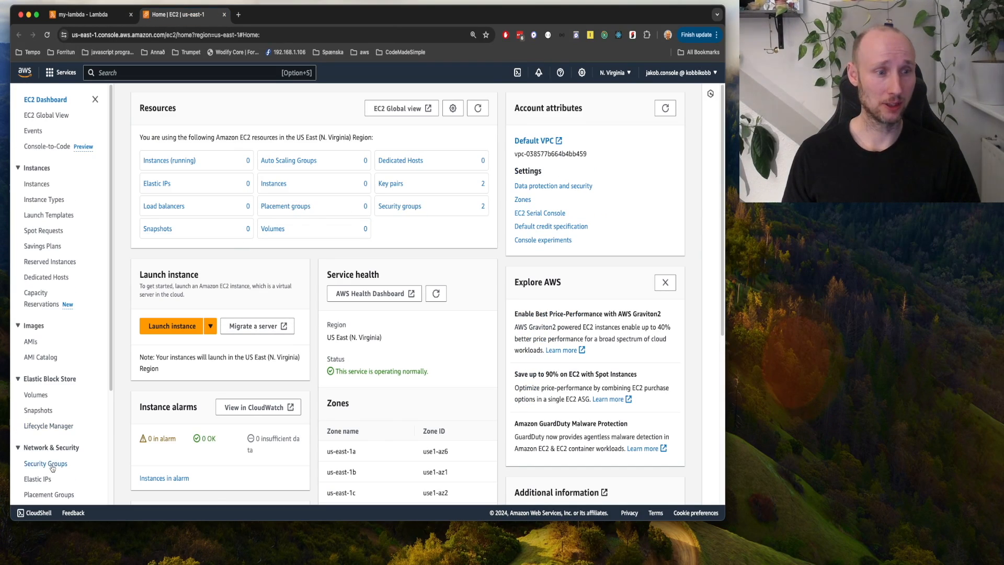
{"action": "left_click", "coordinate": [45, 462]}
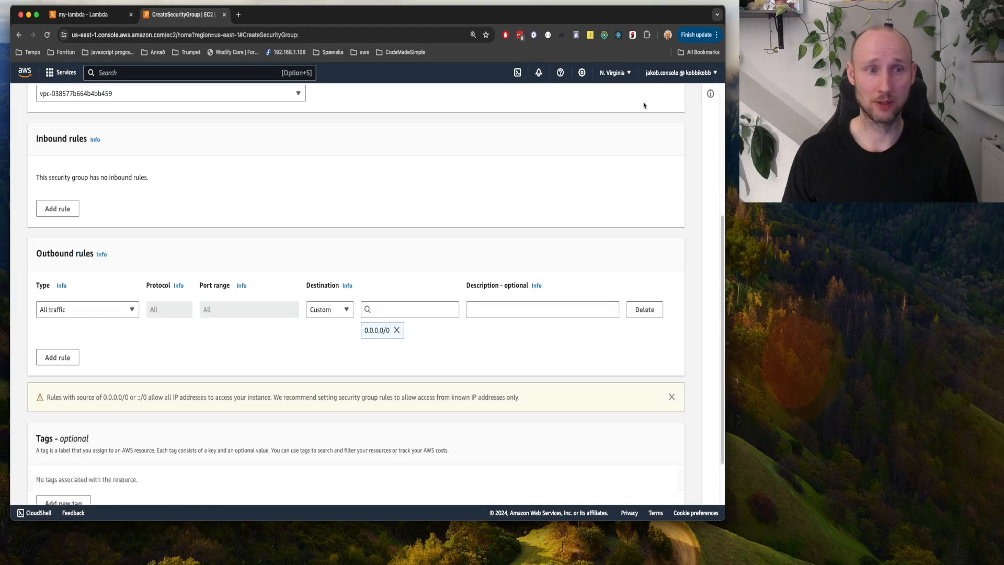
{"action": "scroll", "scroll_direction": "up", "scroll_amount": 3}
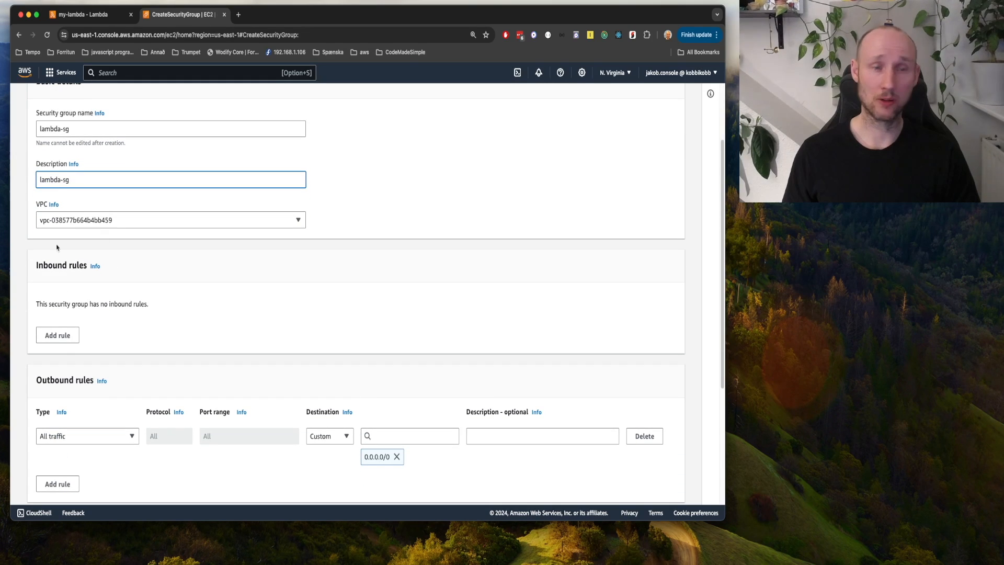
{"action": "scroll", "scroll_direction": "down", "scroll_amount": 3}
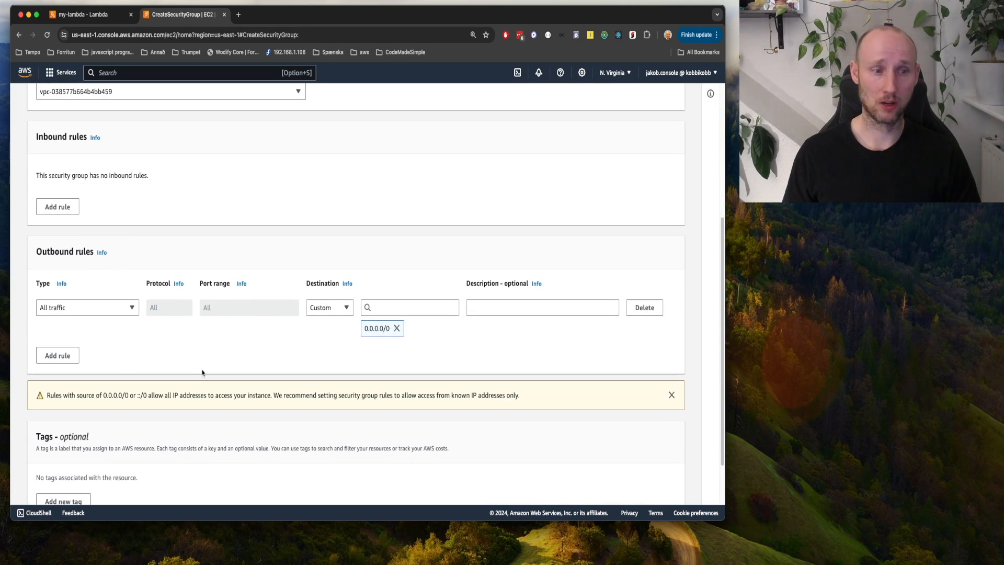
{"action": "scroll", "scroll_direction": "down", "scroll_amount": 3}
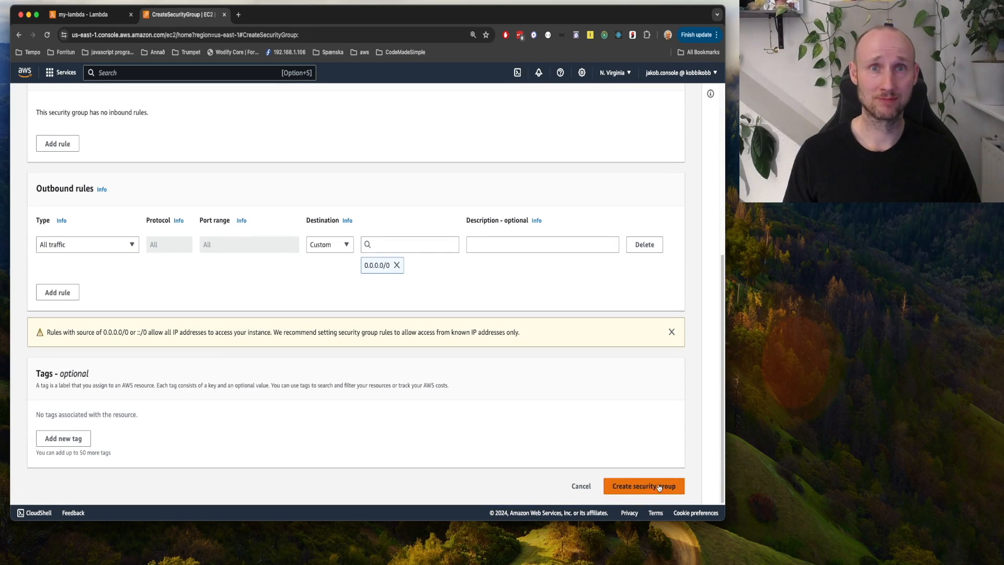
{"action": "left_click", "coordinate": [643, 485]}
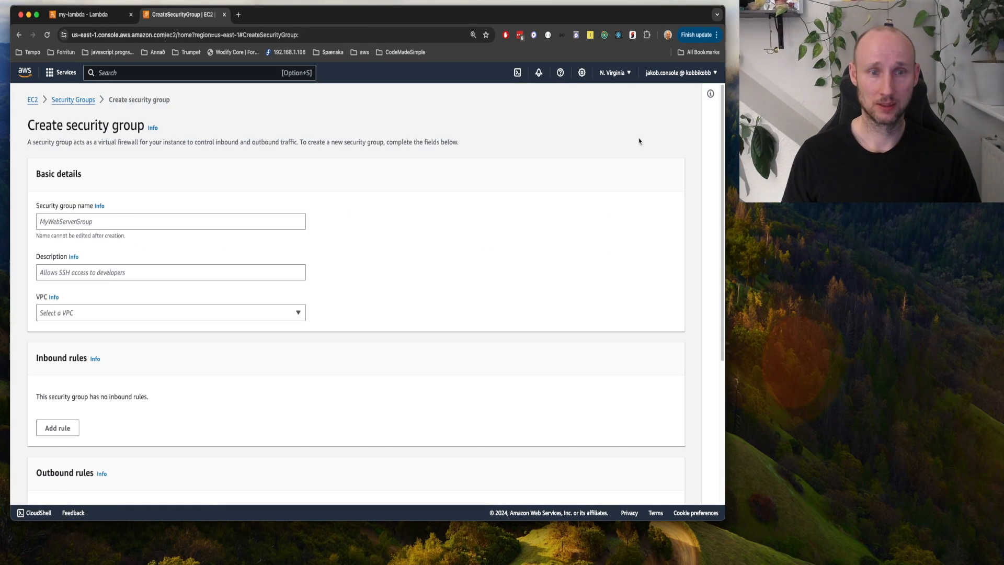
Step: Add an inbound Custom TCP rule on port 27017 and bring up its source choices
{"action": "scroll", "scroll_direction": "down", "scroll_amount": 3}
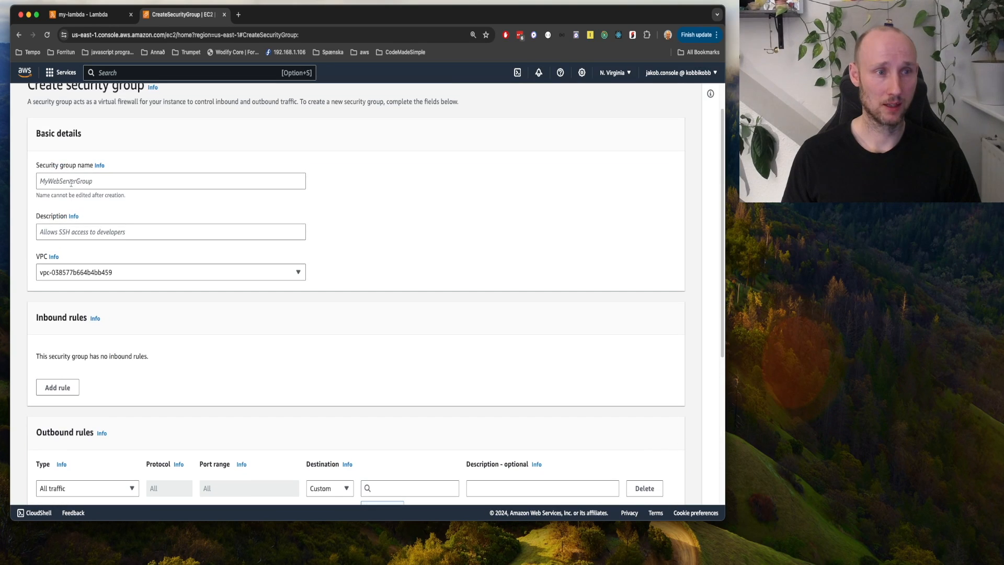
{"action": "scroll", "scroll_direction": "down", "scroll_amount": 3}
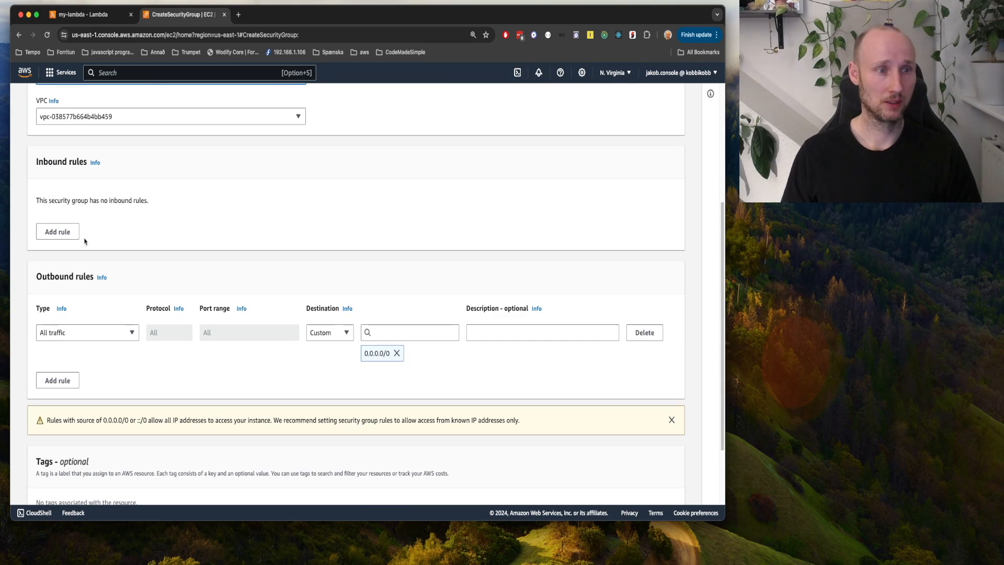
{"action": "left_click", "coordinate": [57, 231]}
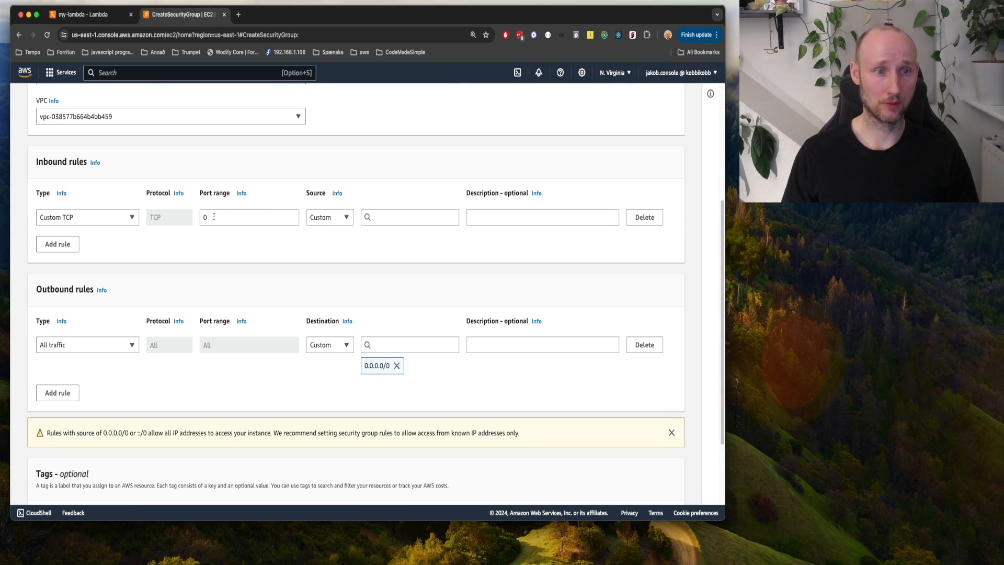
{"action": "type", "text": "27017"}
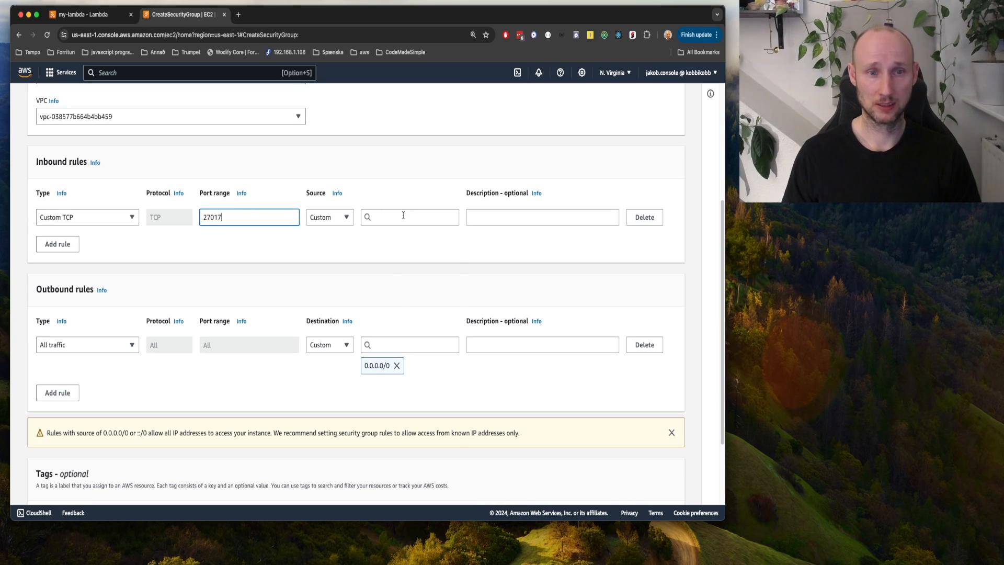
{"action": "left_click", "coordinate": [409, 216]}
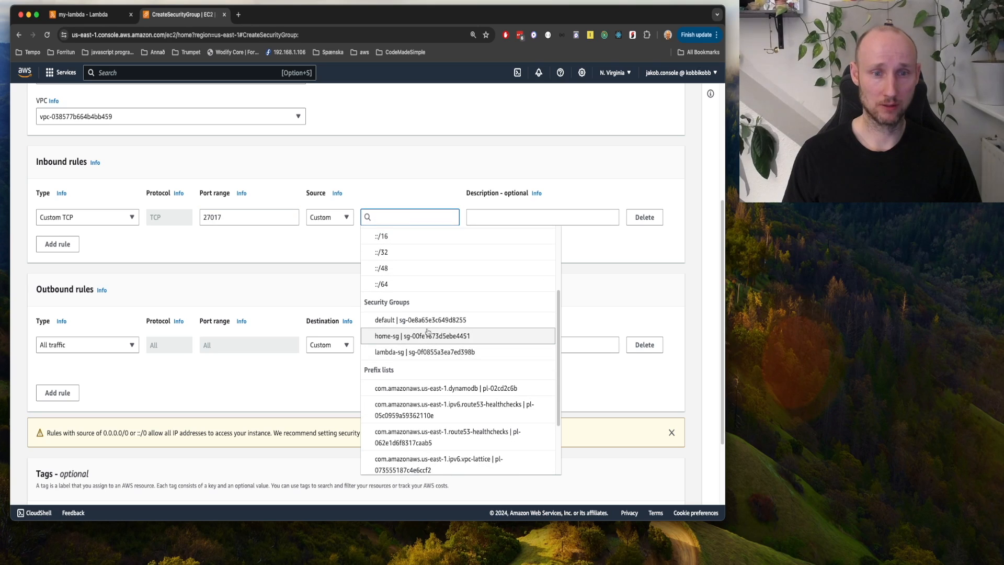
{"action": "mouse_move", "coordinate": [414, 352]}
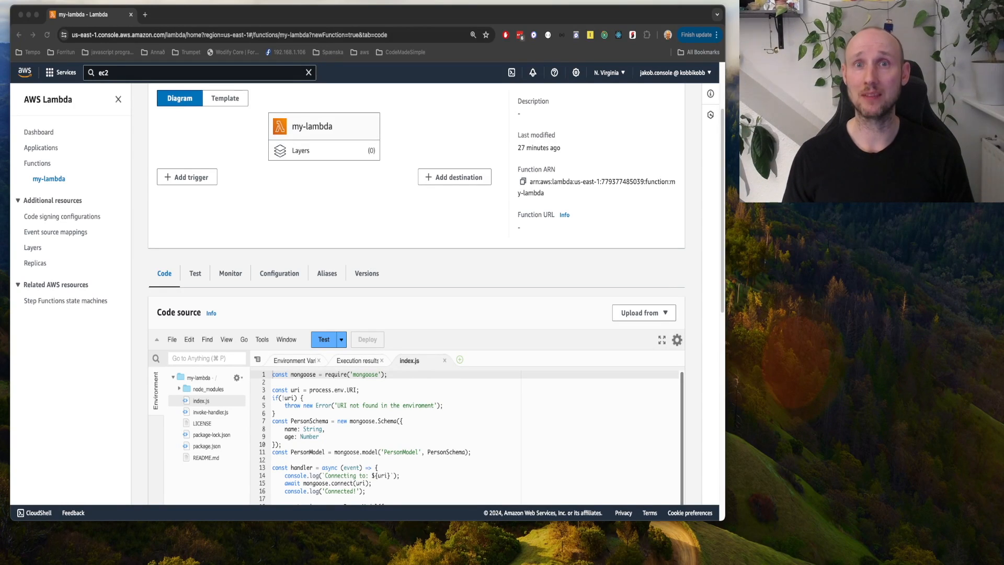
Step: Open my-lambda's execution role in IAM from its permissions settings
{"action": "scroll", "scroll_direction": "down", "scroll_amount": 3}
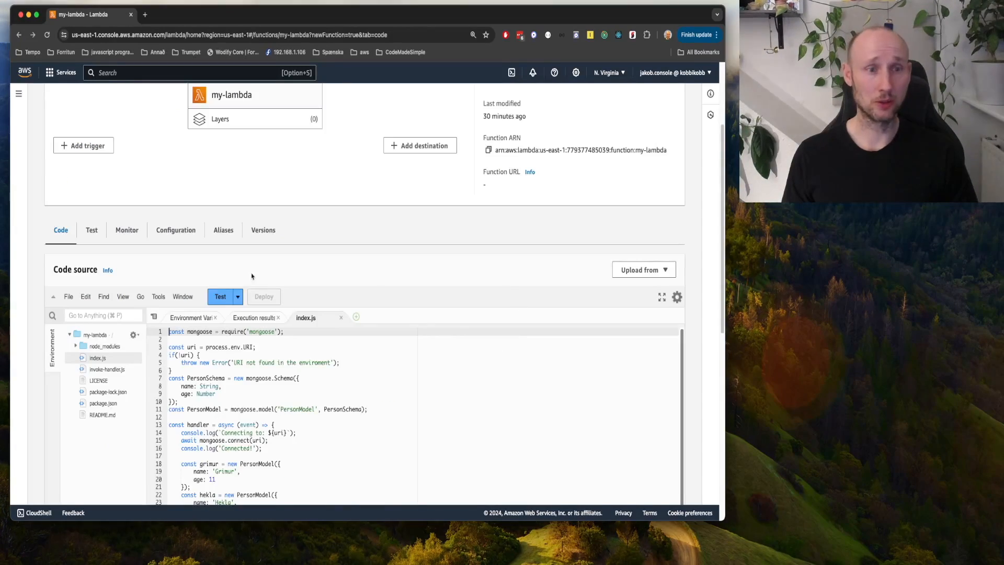
{"action": "left_click", "coordinate": [175, 230]}
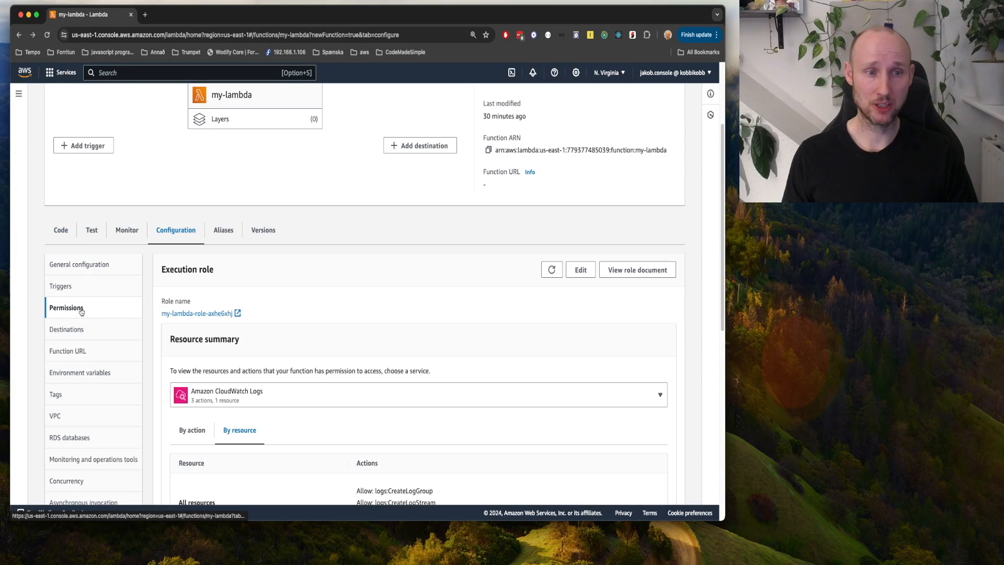
{"action": "double_click", "coordinate": [196, 313]}
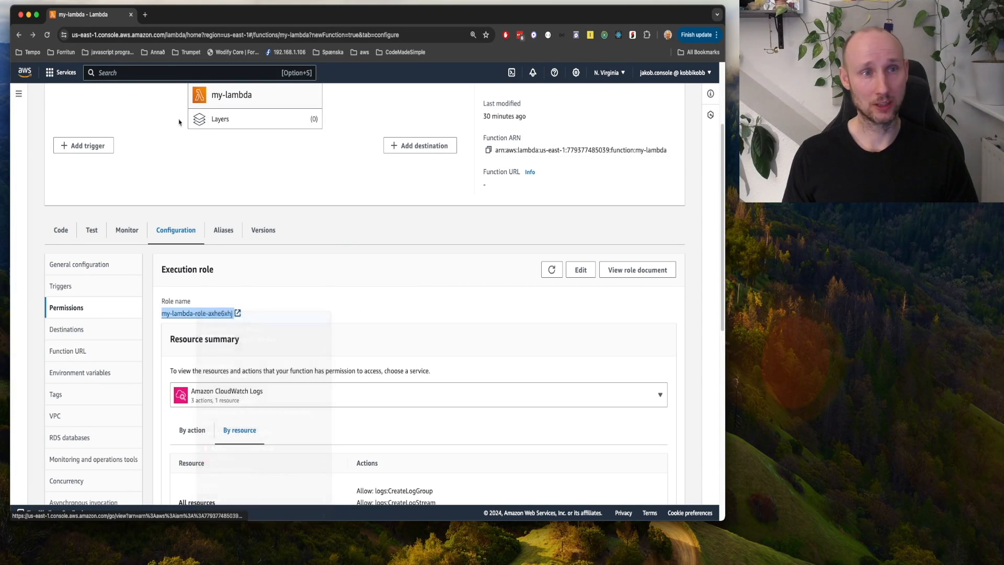
{"action": "left_click", "coordinate": [198, 313]}
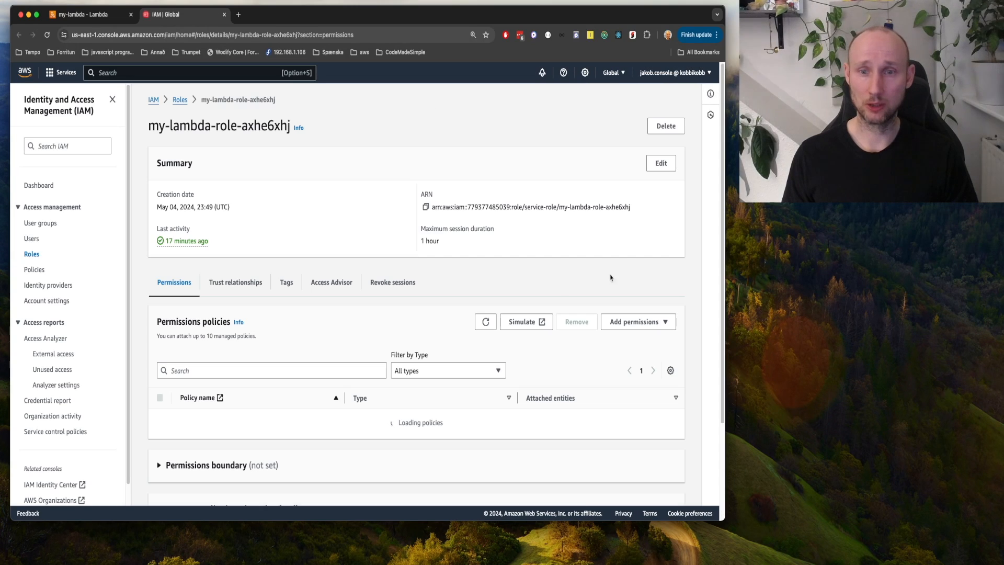
Step: Attach a VPC access policy found by filtering 'vpc', then return to Lambda
{"action": "left_click", "coordinate": [634, 322]}
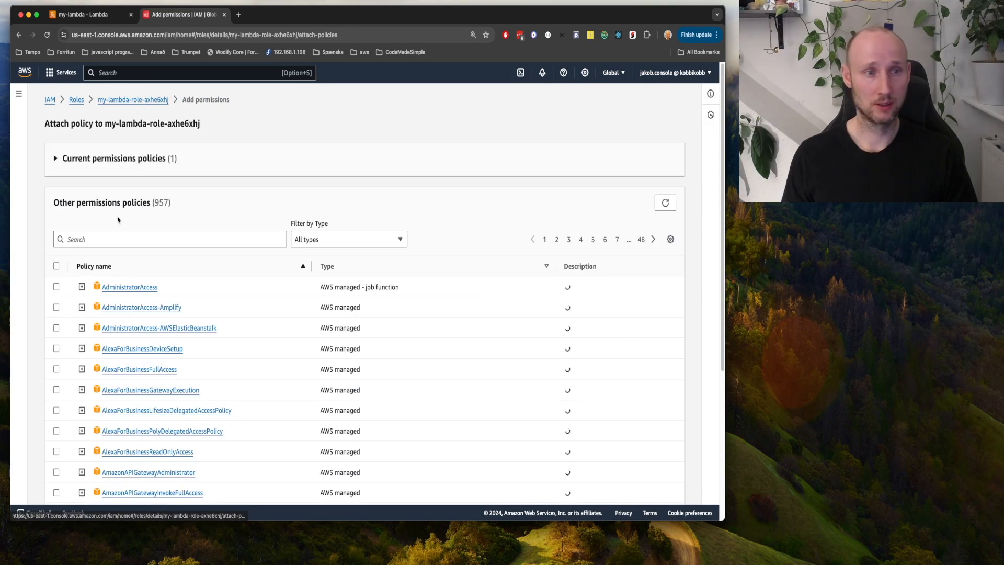
{"action": "type", "text": "vpc"}
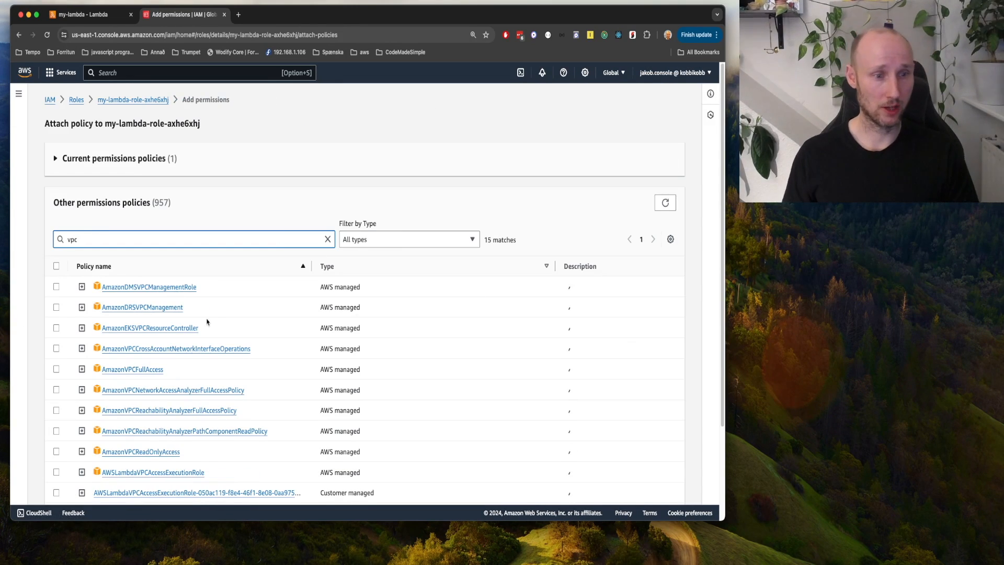
{"action": "left_click", "coordinate": [56, 472]}
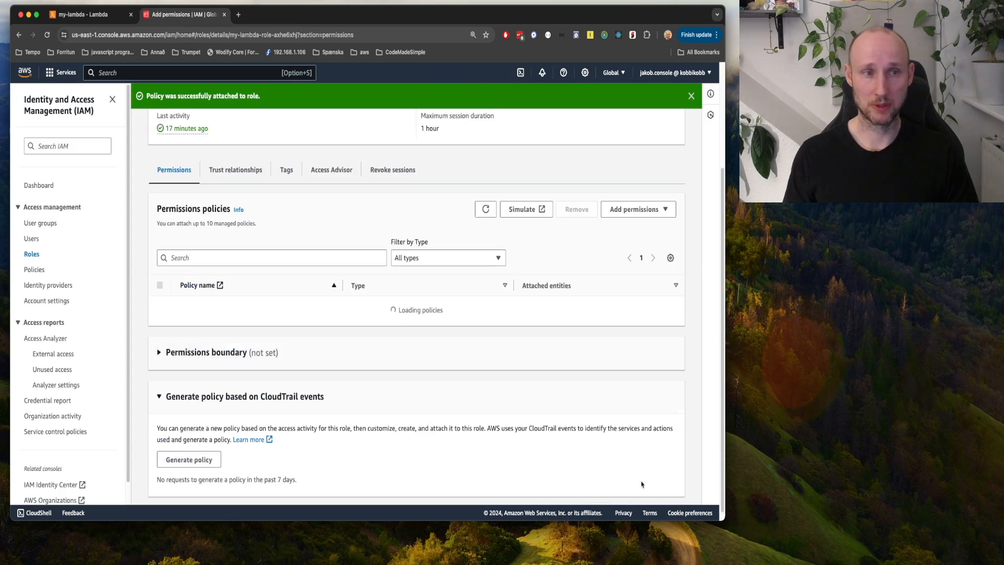
{"action": "left_click", "coordinate": [83, 14]}
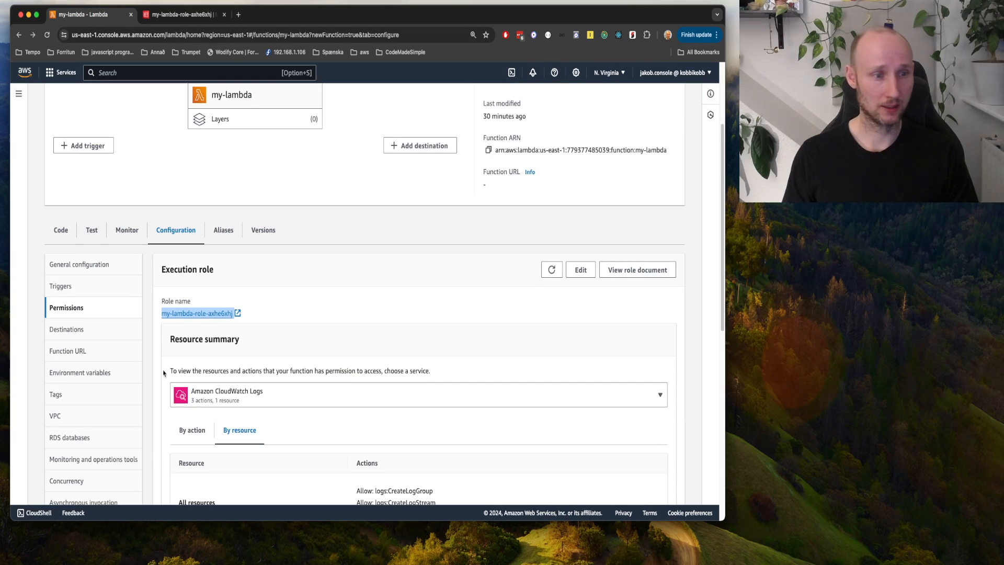
Step: Put my-lambda in the default VPC with all six subnets and lambda-sg, and save
{"action": "left_click", "coordinate": [55, 414]}
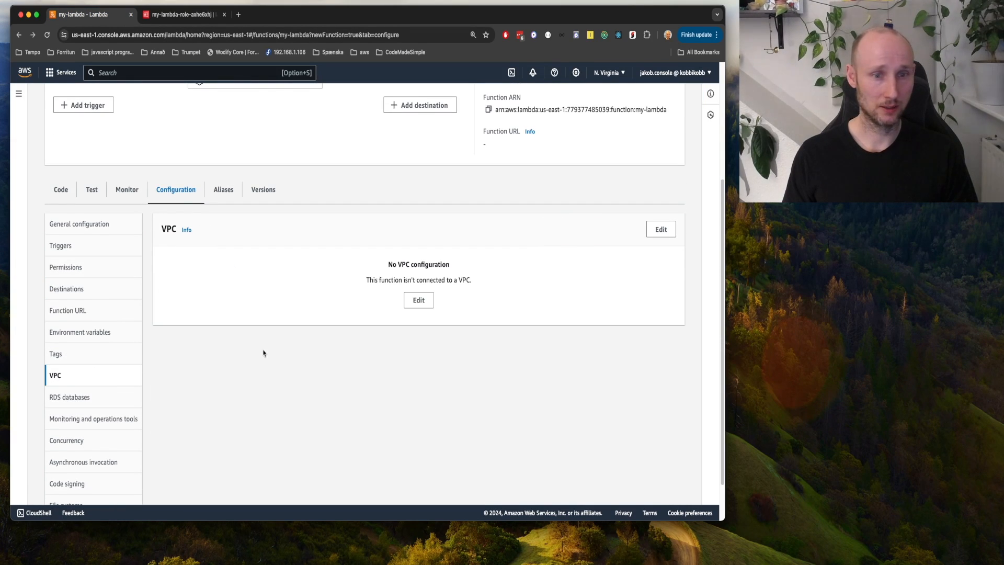
{"action": "left_click", "coordinate": [660, 229]}
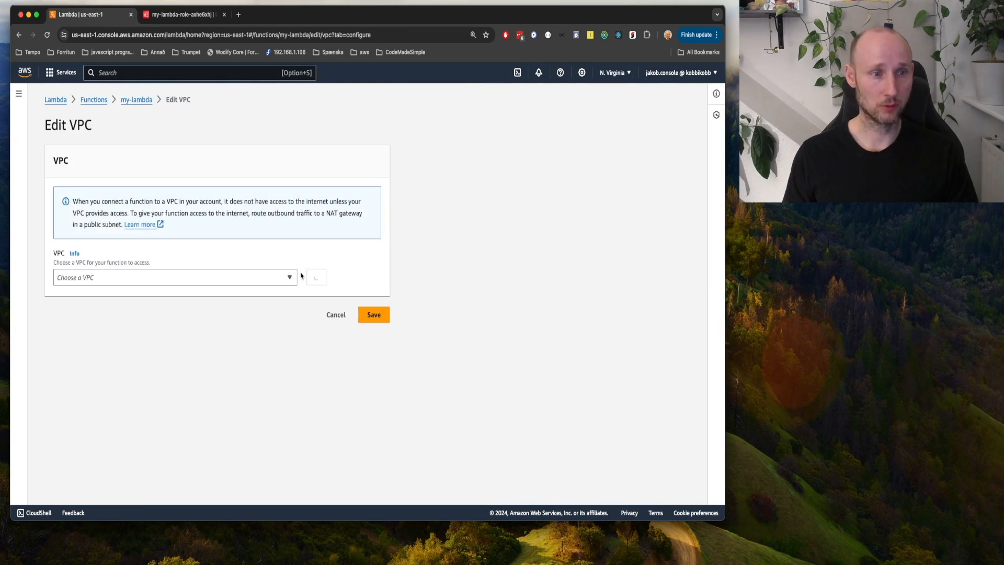
{"action": "left_click", "coordinate": [173, 277]}
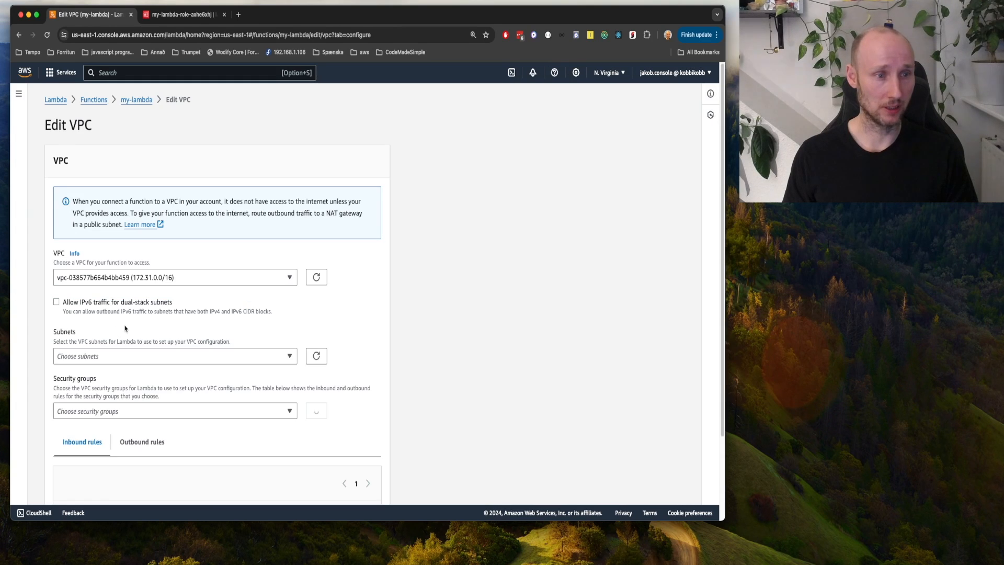
{"action": "left_click", "coordinate": [173, 356]}
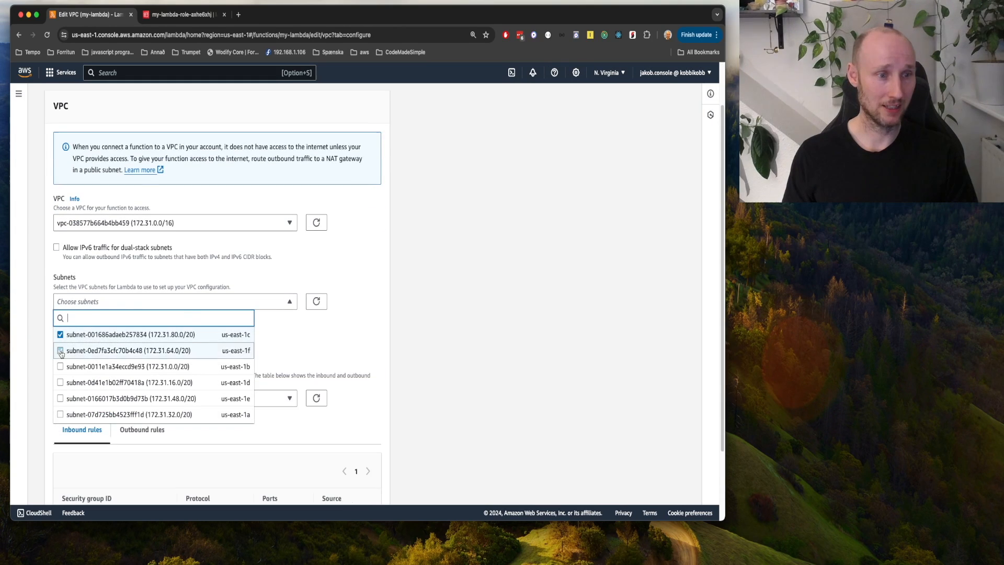
{"action": "left_click", "coordinate": [60, 351]}
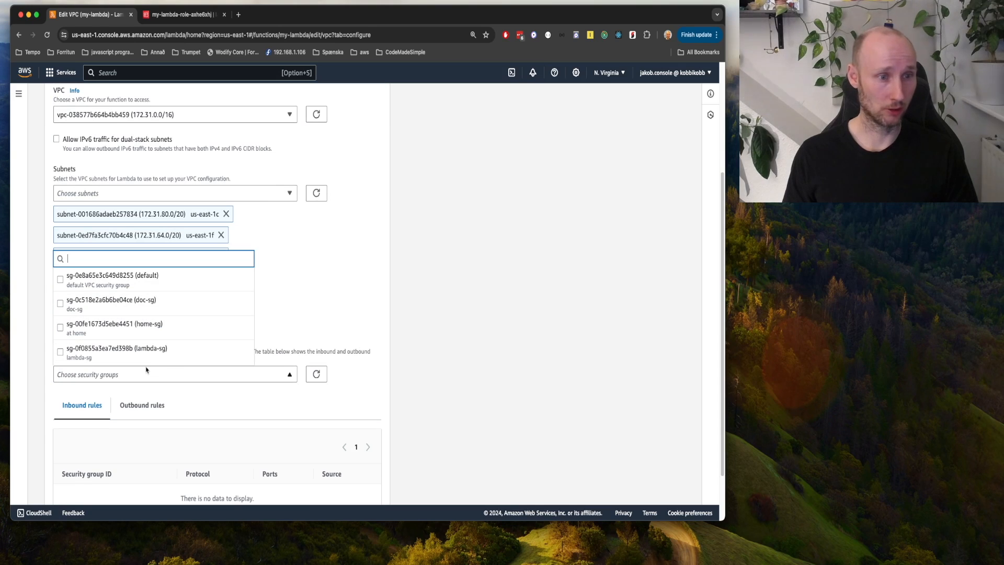
{"action": "mouse_move", "coordinate": [169, 353]}
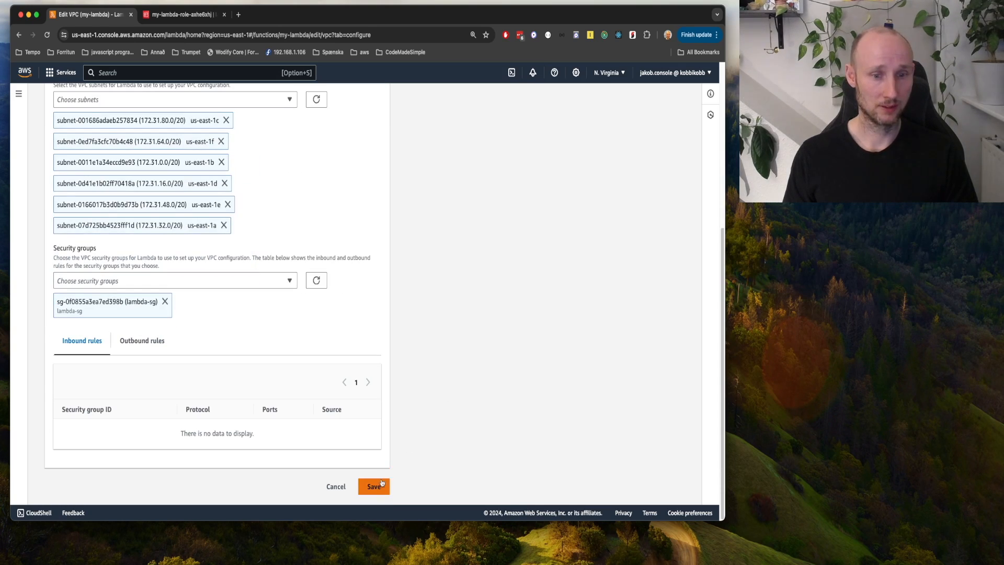
{"action": "left_click", "coordinate": [374, 485]}
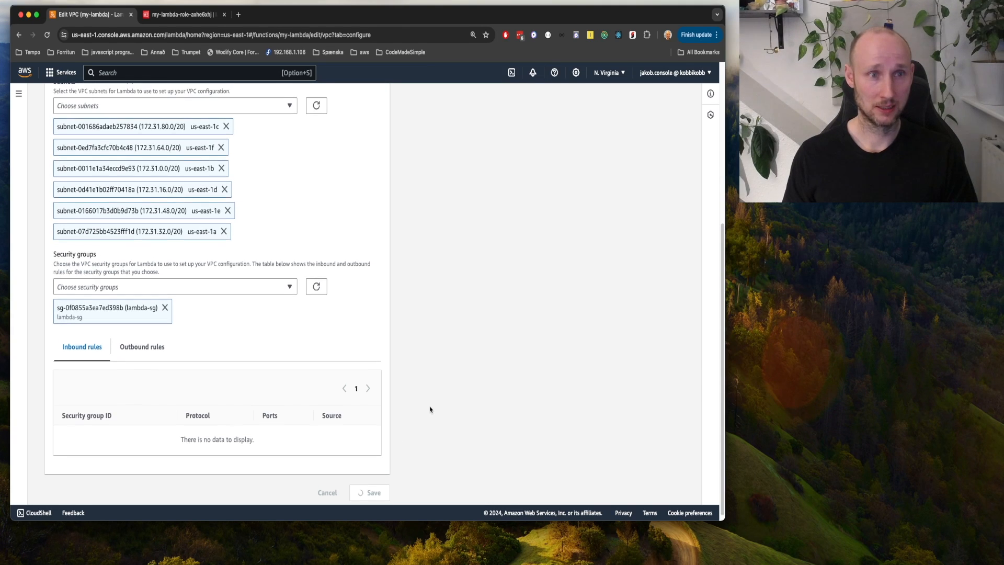
{"action": "left_click", "coordinate": [373, 493]}
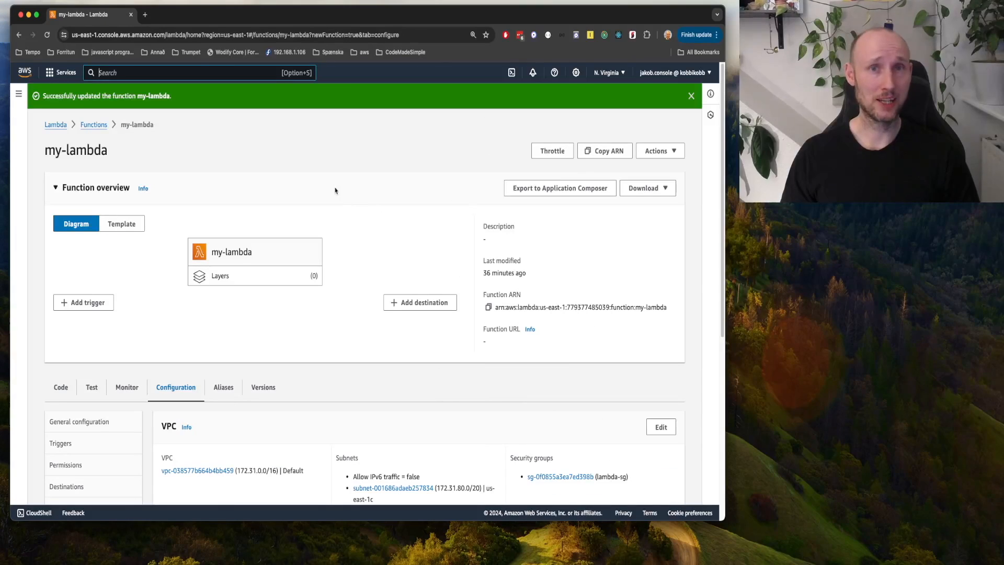
Step: Start a new DocumentDB cluster with one free-trial db.t3.medium instance
{"action": "type", "text": "do"}
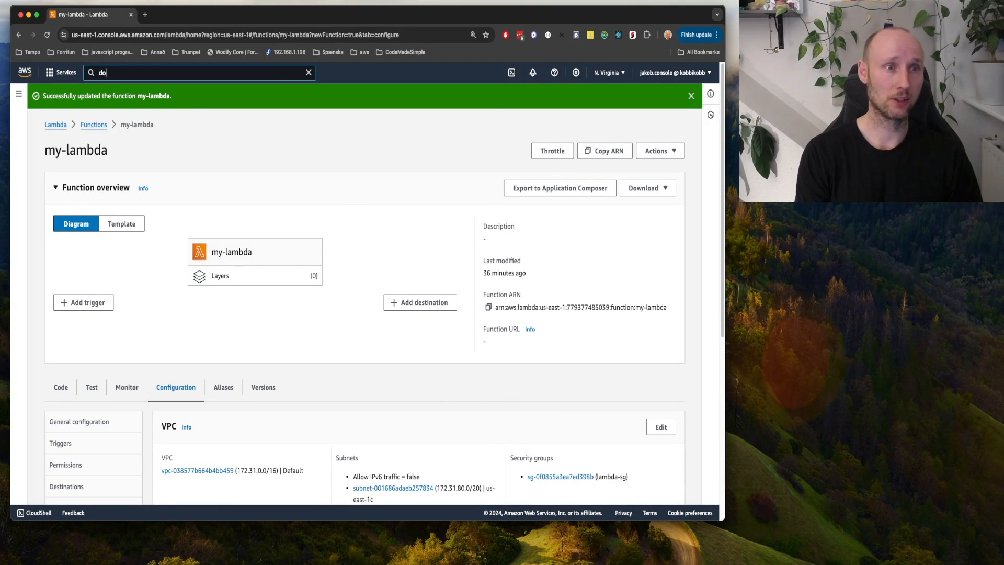
{"action": "type", "text": "cker"}
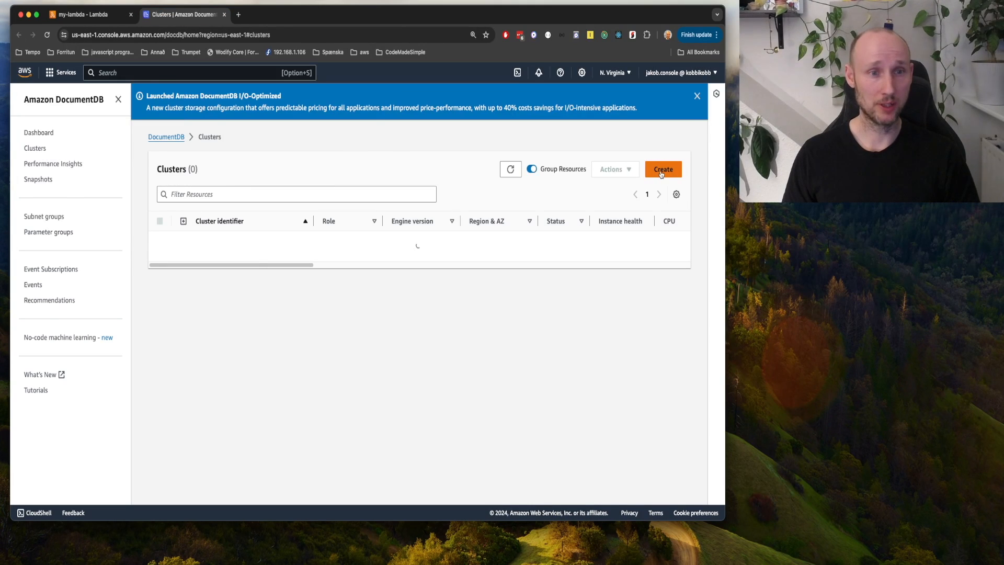
{"action": "left_click", "coordinate": [663, 169]}
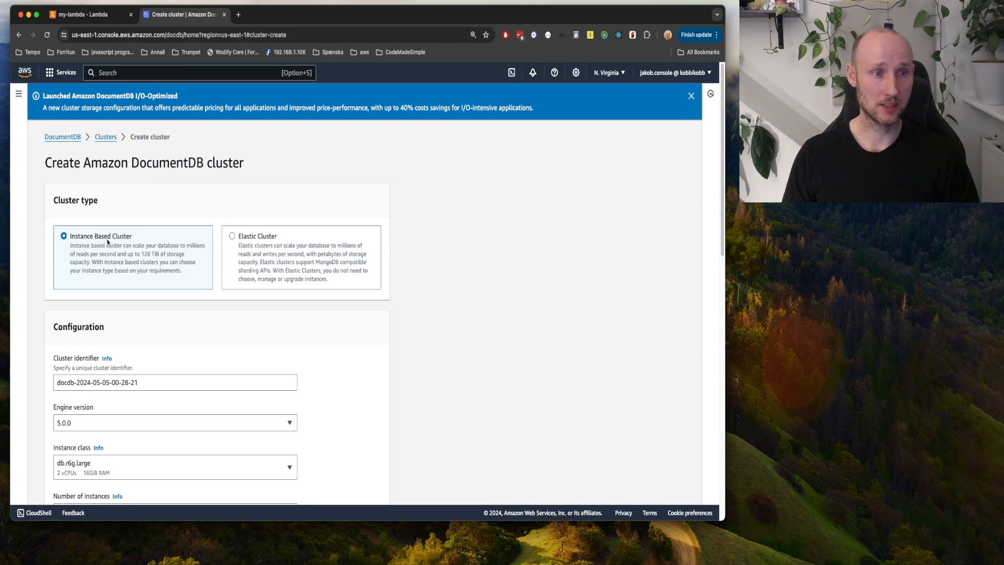
{"action": "left_click", "coordinate": [174, 466]}
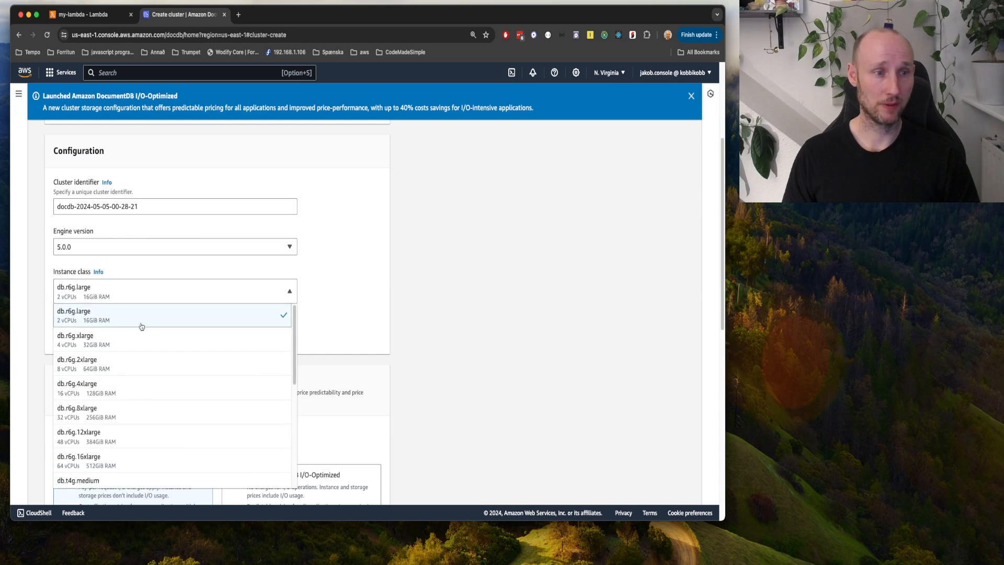
{"action": "scroll", "scroll_direction": "down", "scroll_amount": 3}
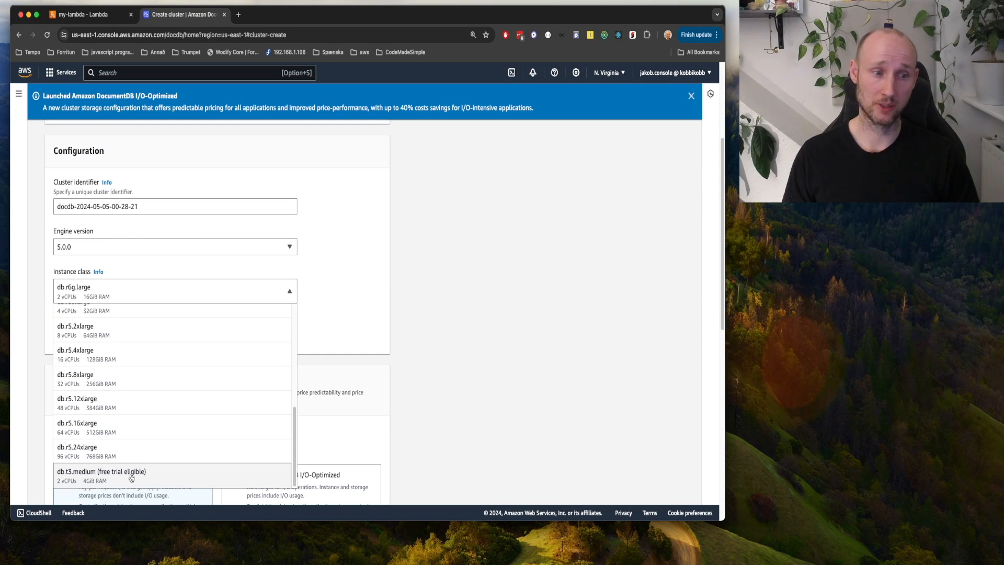
{"action": "mouse_move", "coordinate": [101, 471]}
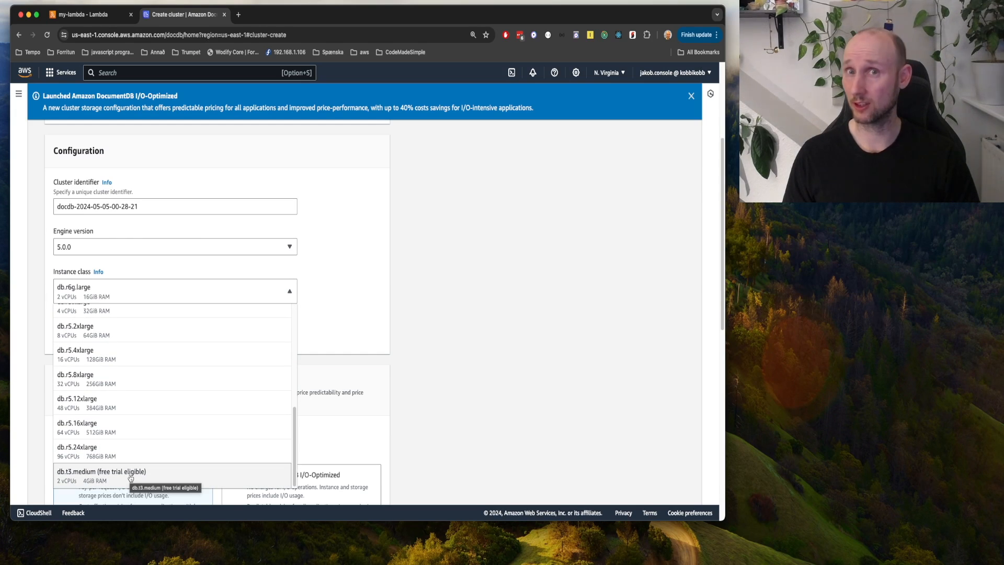
{"action": "left_click", "coordinate": [100, 475]}
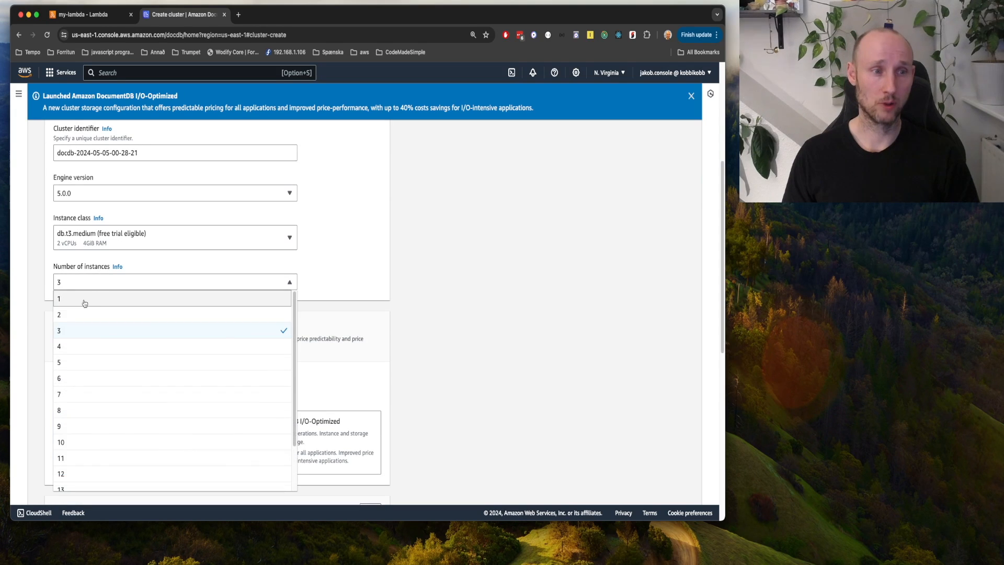
{"action": "left_click", "coordinate": [58, 298]}
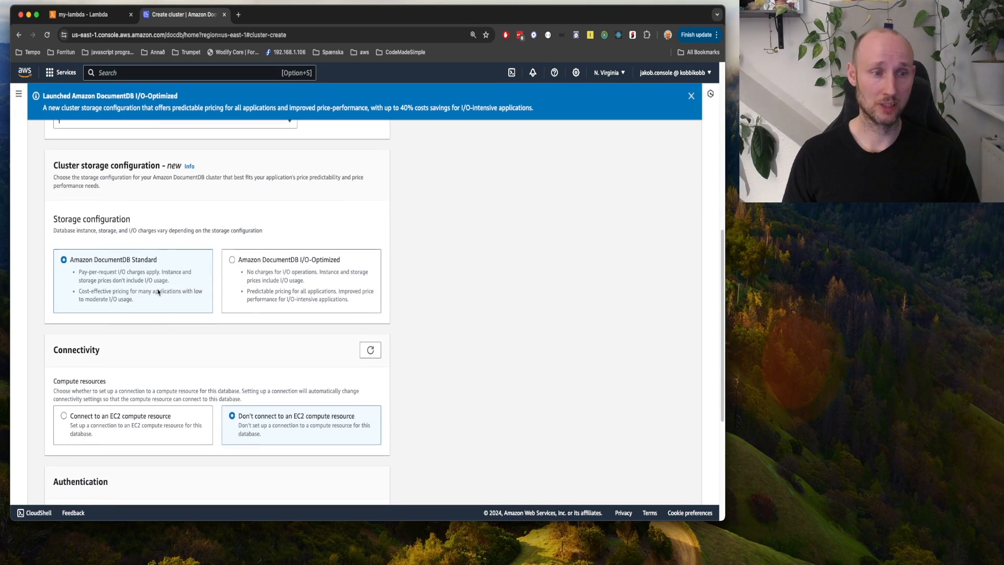
Step: Enter master username jakob and a password, then create the cluster
{"action": "scroll", "scroll_direction": "down", "scroll_amount": 3}
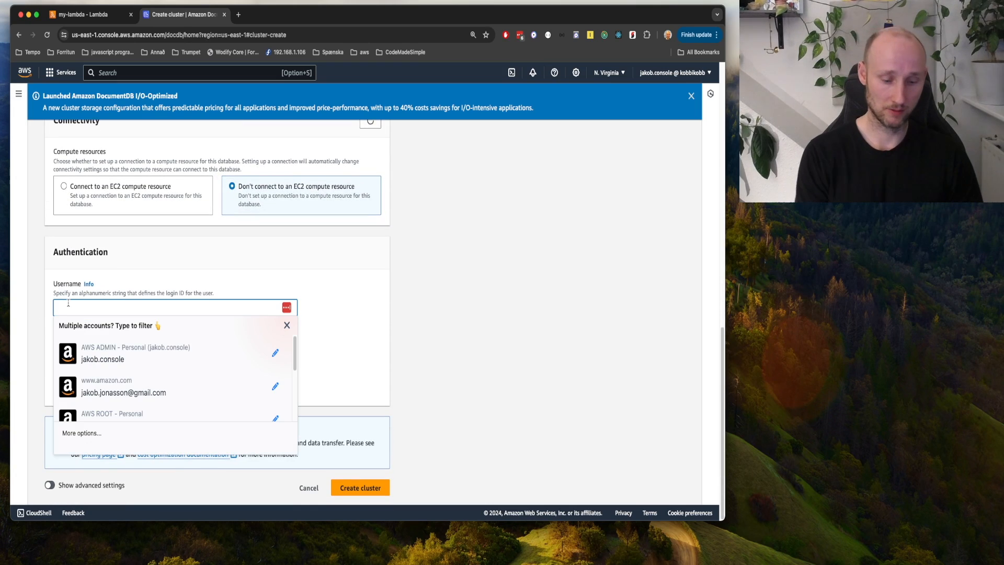
{"action": "type", "text": "jakob"}
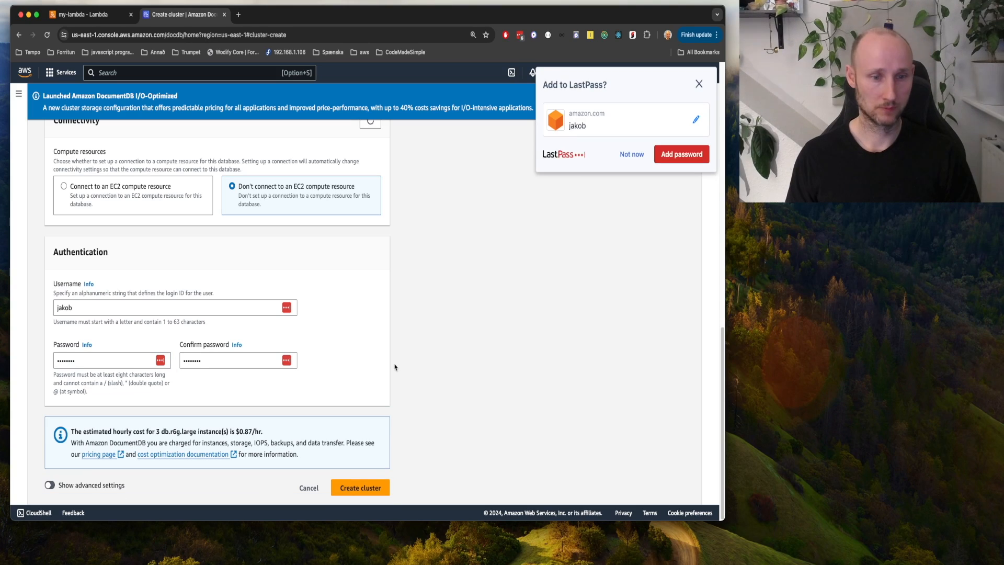
{"action": "left_click", "coordinate": [360, 487]}
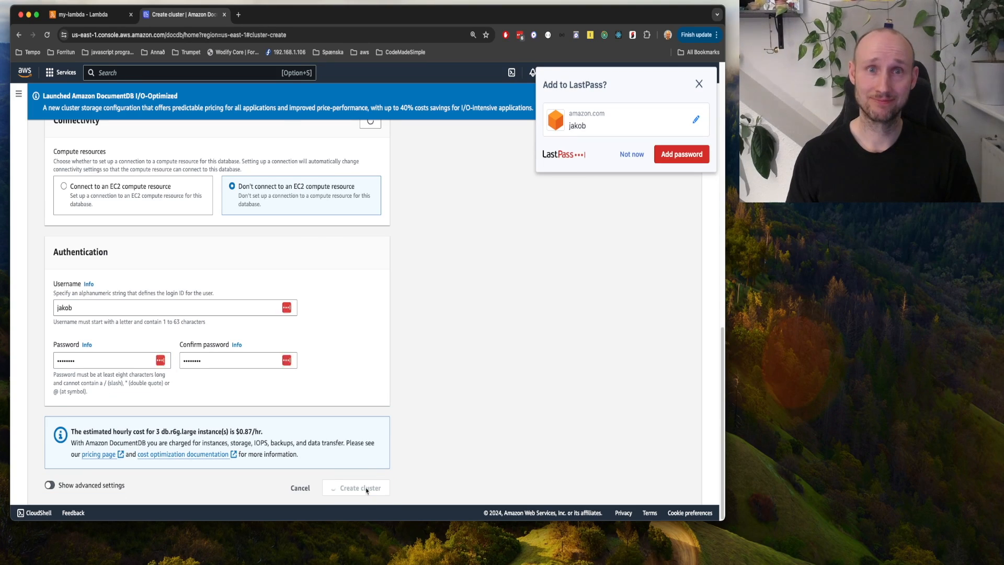
Step: Open the new cluster's details and locate the CA certificate wget command
{"action": "left_click", "coordinate": [356, 487]}
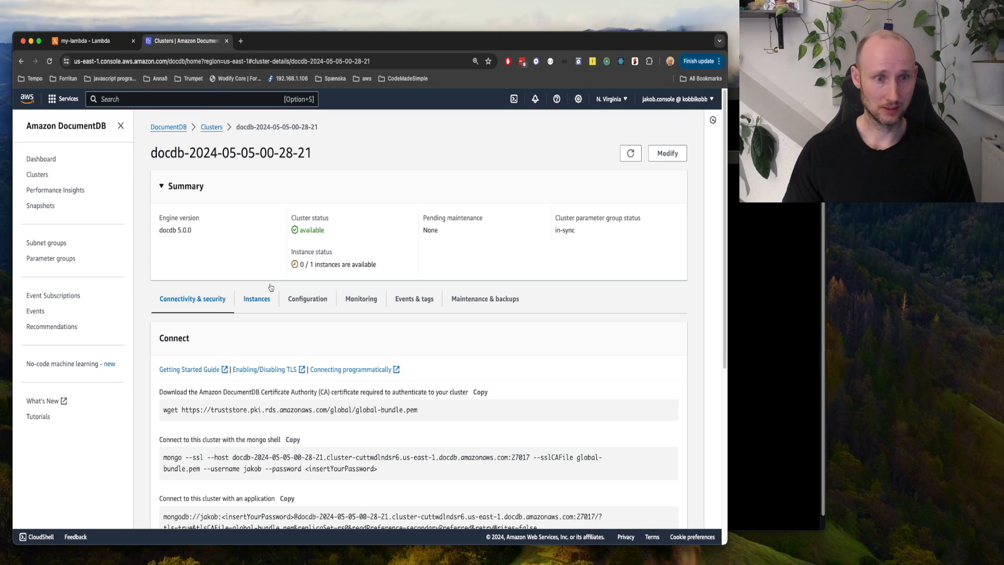
{"action": "scroll", "scroll_direction": "down", "scroll_amount": 3}
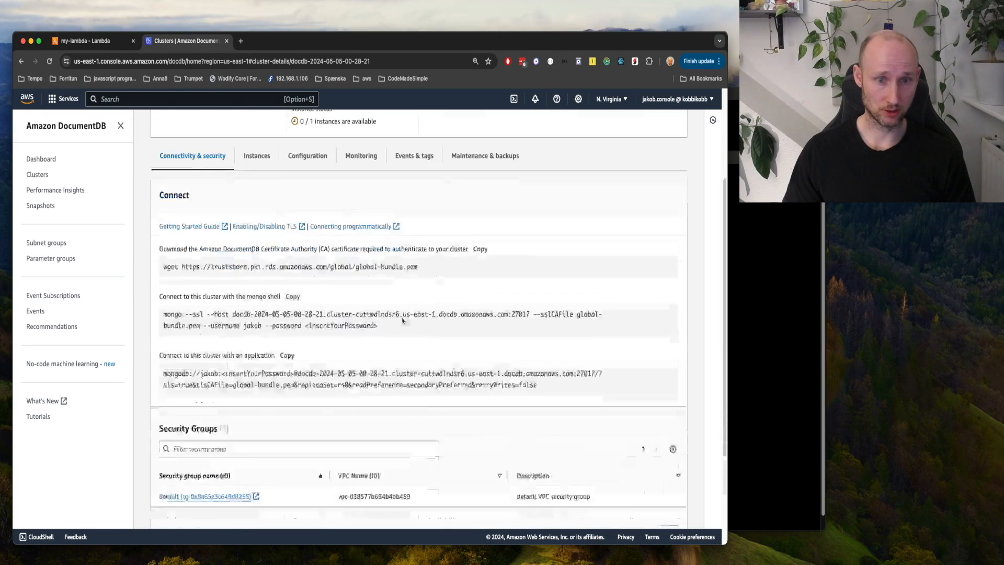
{"action": "scroll", "scroll_direction": "up", "scroll_amount": 3}
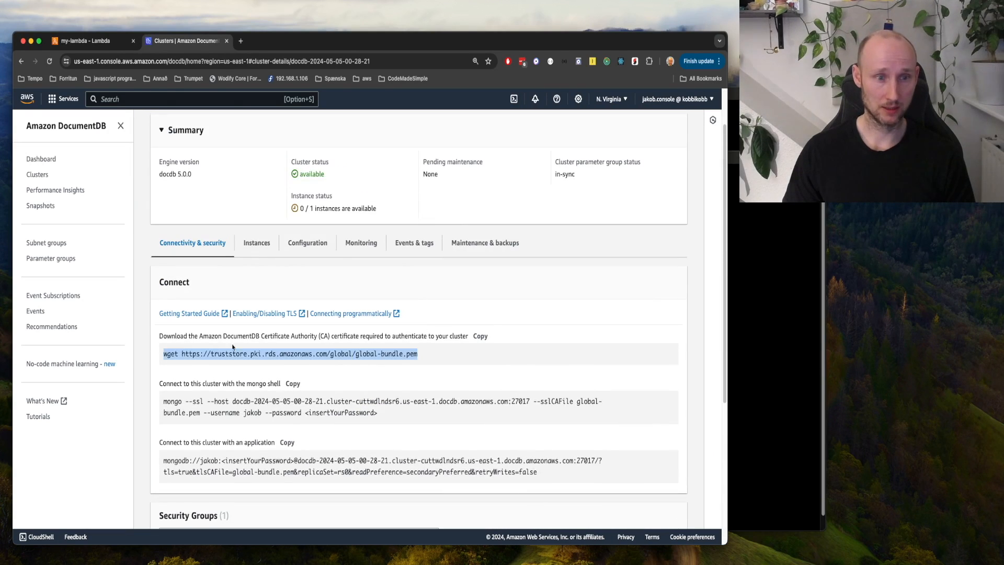
{"action": "scroll", "scroll_direction": "down", "scroll_amount": 3}
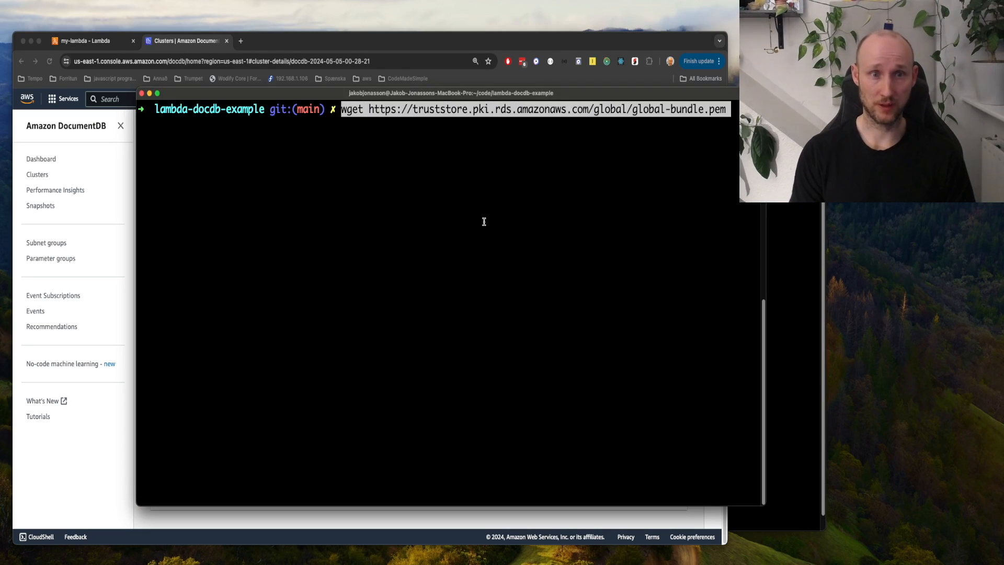
Step: Run the wget command to download global-bundle.pem, then return to the browser
{"action": "key", "text": "Return"}
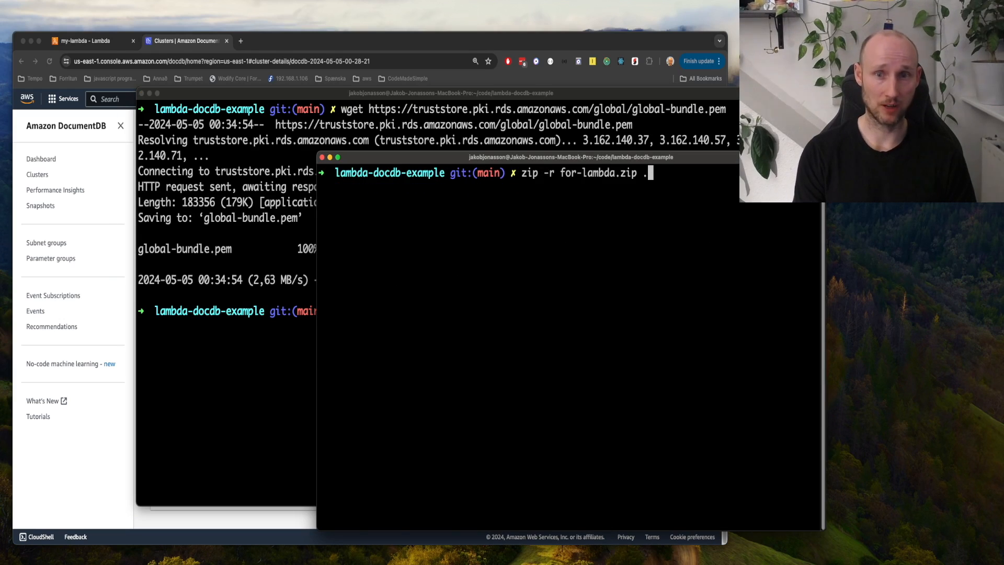
{"action": "left_click", "coordinate": [83, 41]}
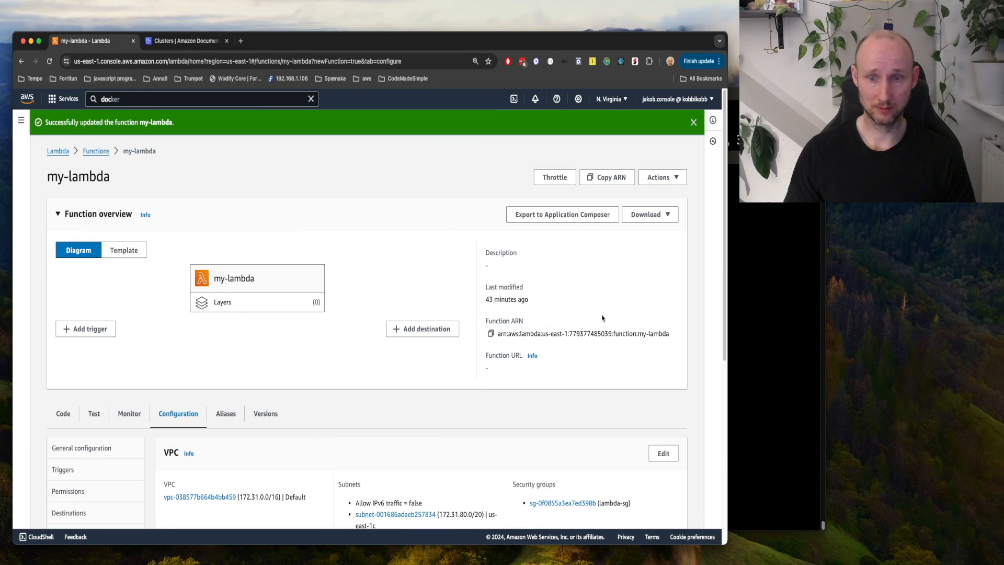
Step: Re-upload for-lambda.zip in my-lambda's Code tab and confirm global-bundle.pem is included
{"action": "scroll", "scroll_direction": "down", "scroll_amount": 3}
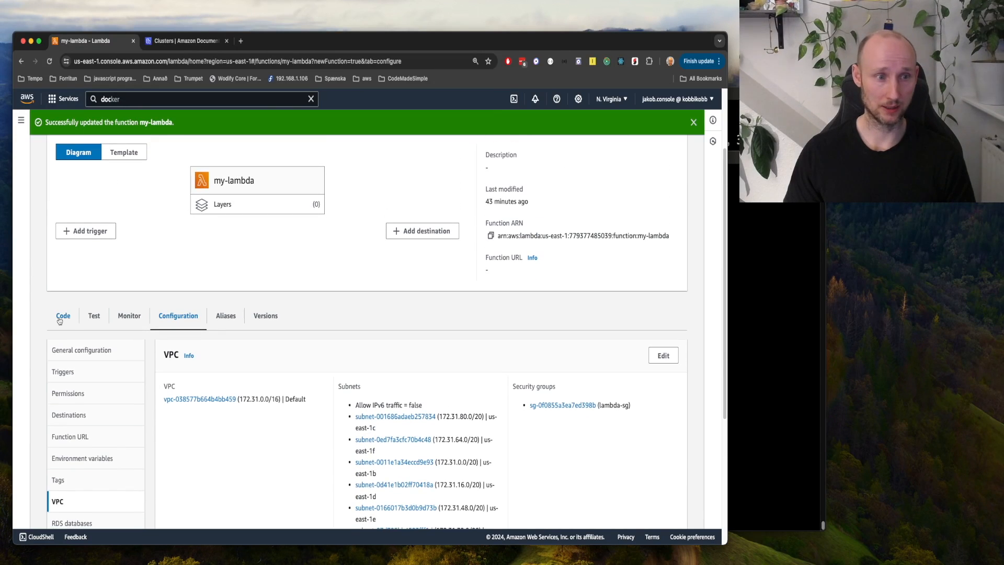
{"action": "left_click", "coordinate": [63, 315]}
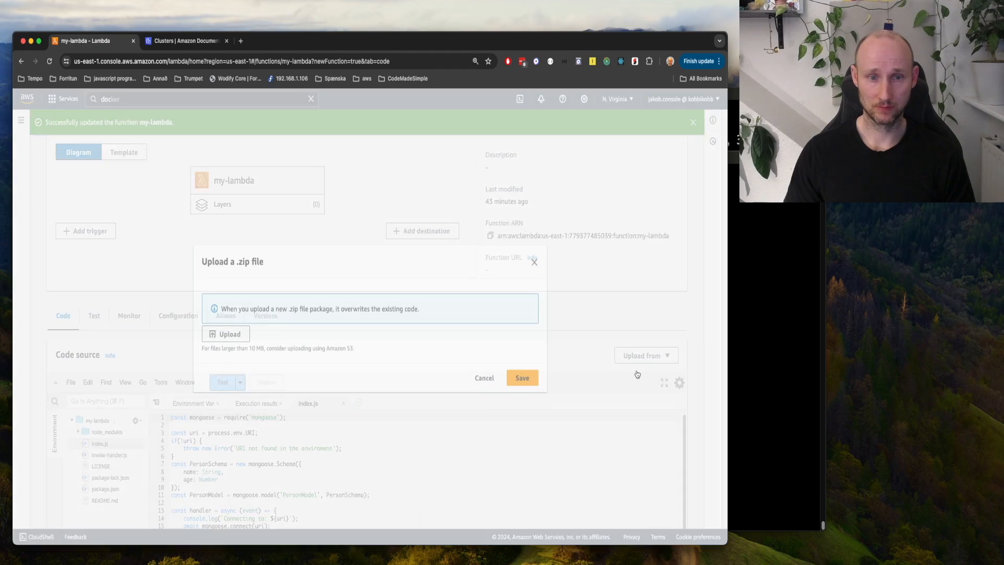
{"action": "left_click", "coordinate": [225, 333]}
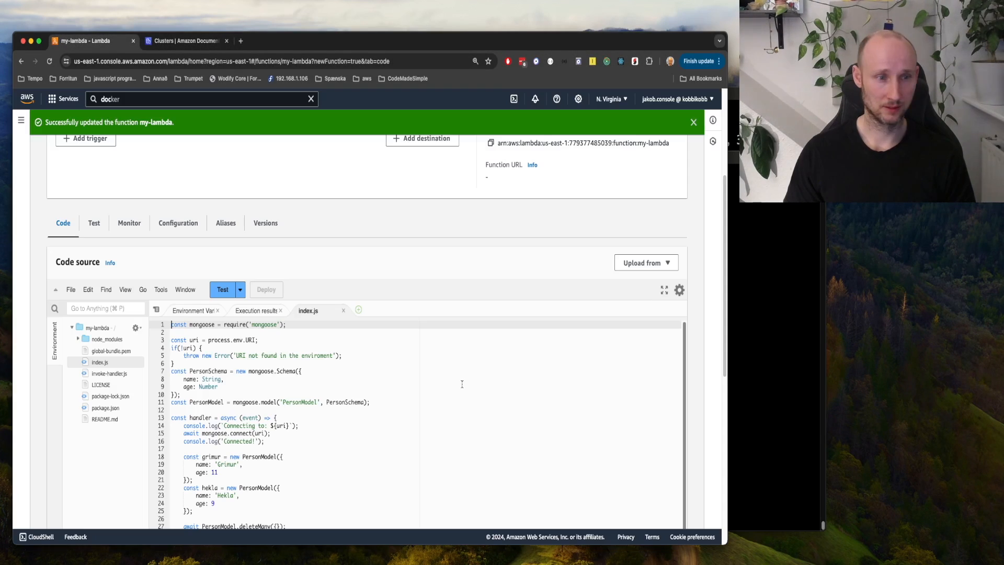
{"action": "left_click", "coordinate": [110, 350]}
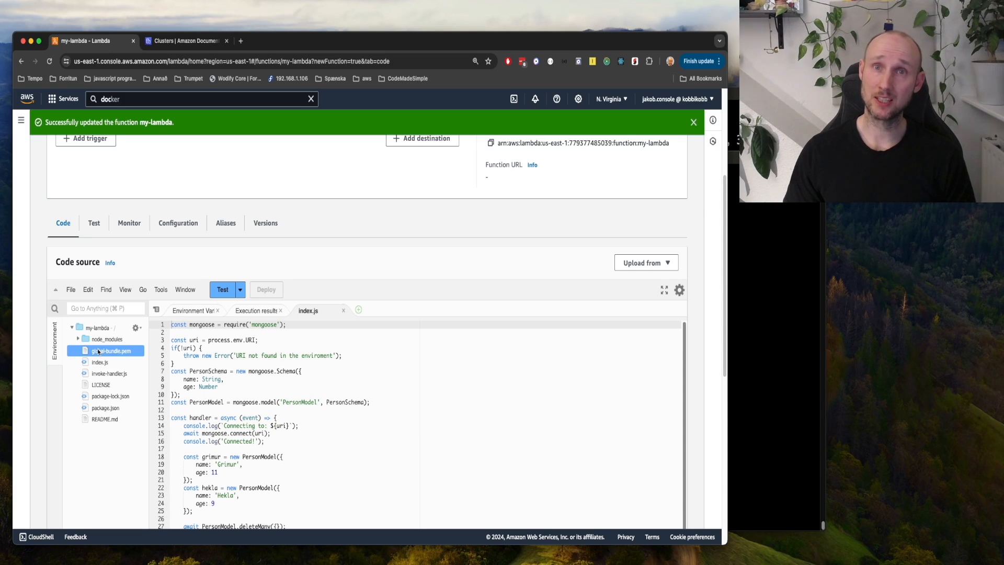
{"action": "left_click", "coordinate": [185, 40]}
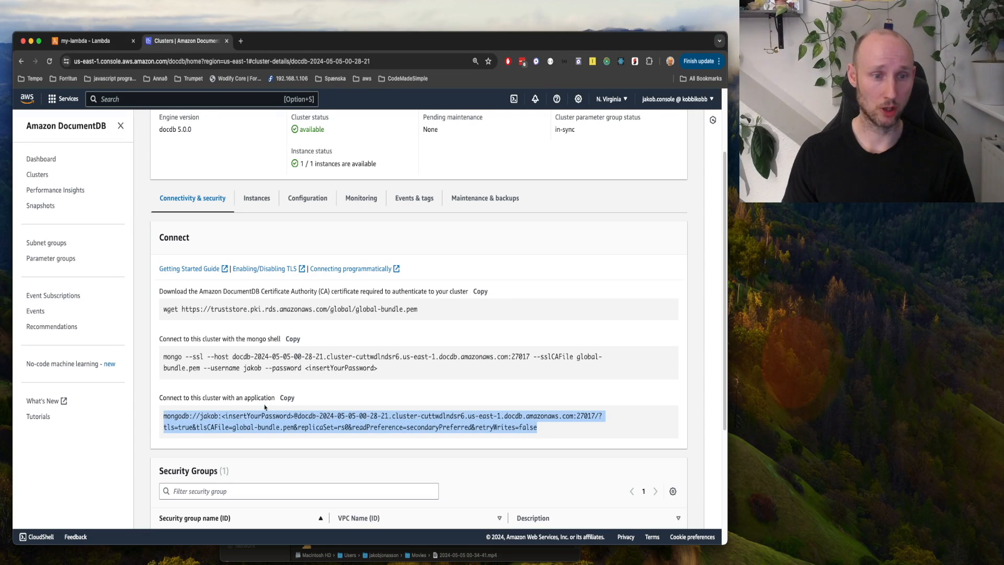
Step: Add a URI environment variable to my-lambda holding the DocumentDB application connection string
{"action": "scroll", "scroll_direction": "down", "scroll_amount": 3}
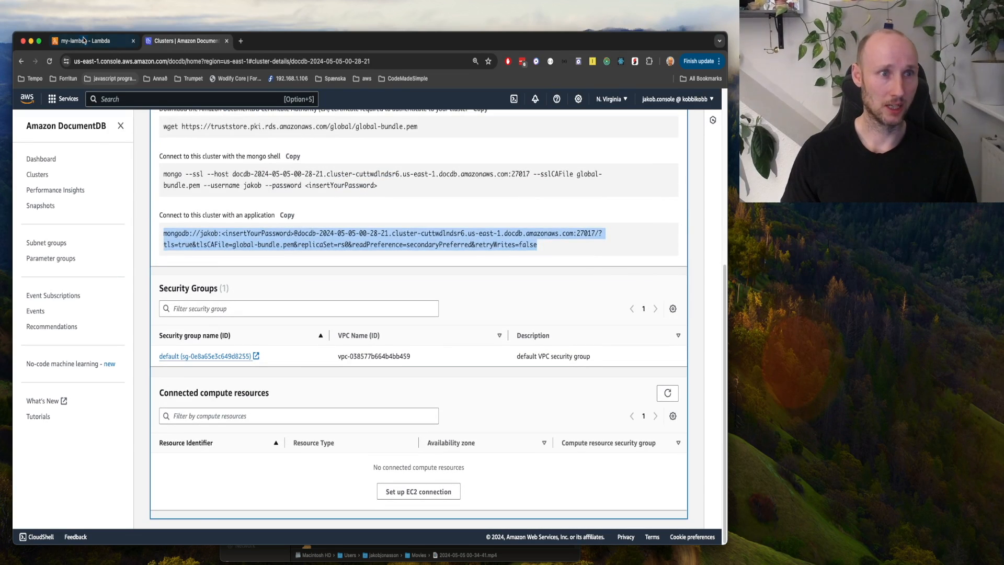
{"action": "left_click", "coordinate": [83, 40]}
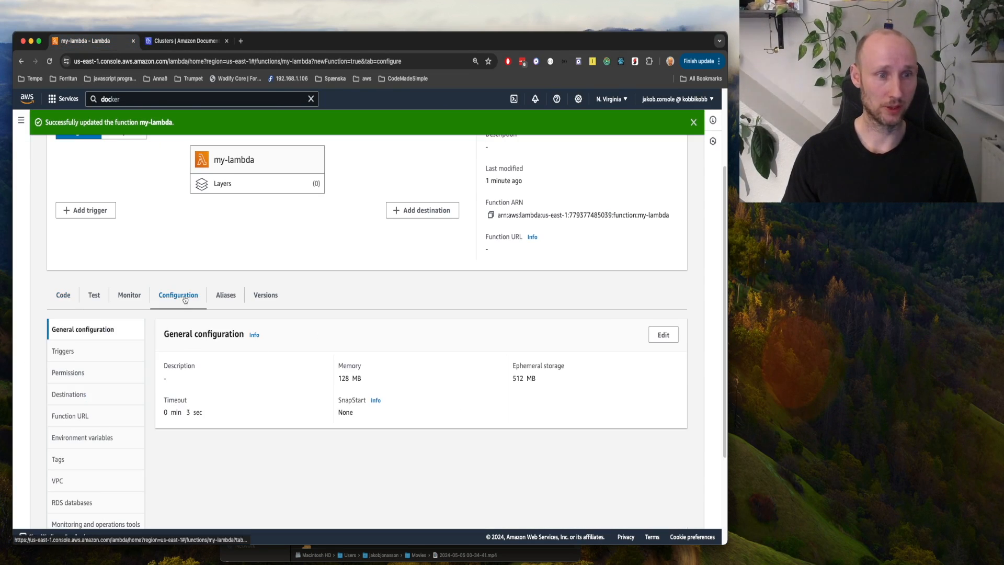
{"action": "left_click", "coordinate": [82, 437]}
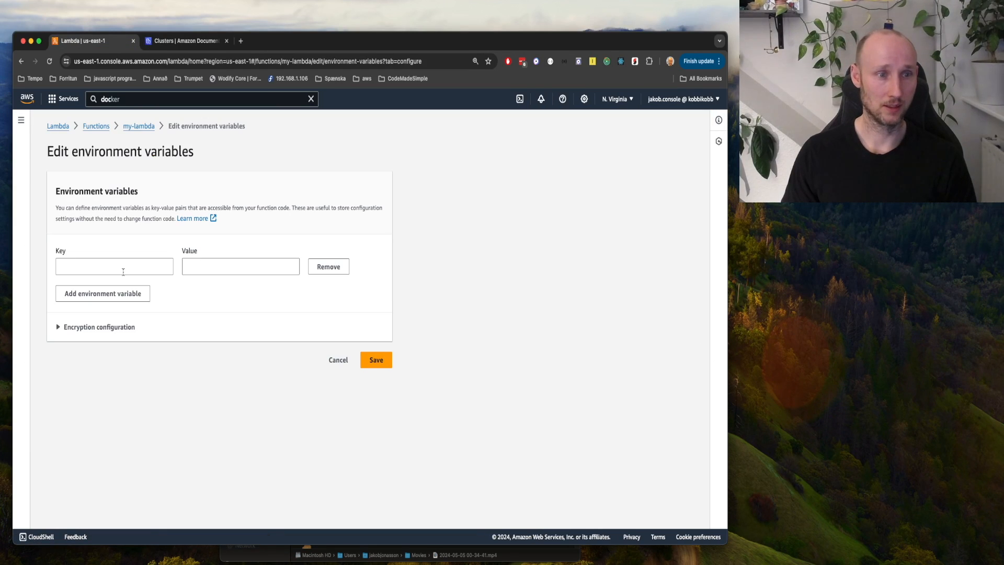
{"action": "type", "text": "URI"}
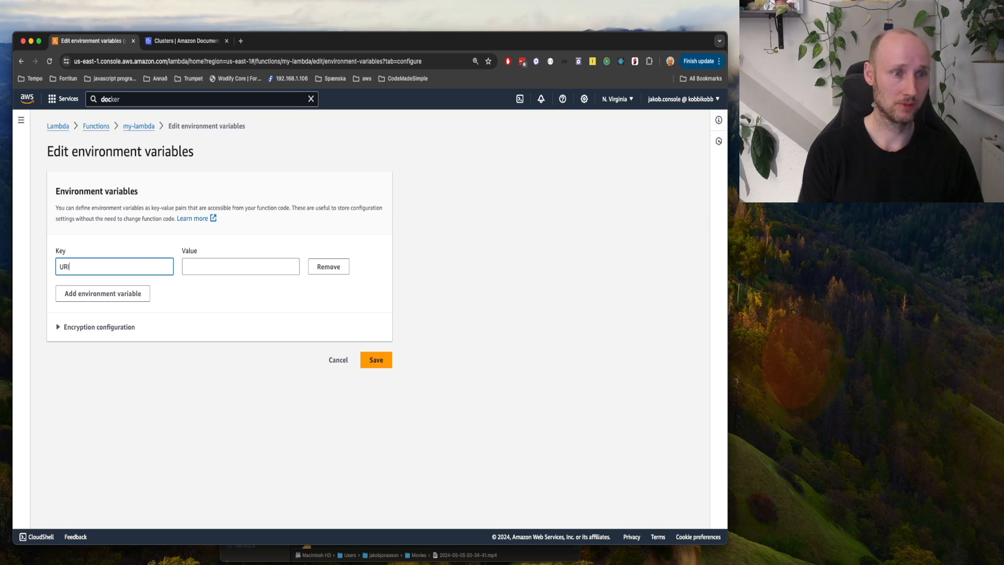
{"action": "type", "text": "=secondaryPreferred&retryWrites=false"}
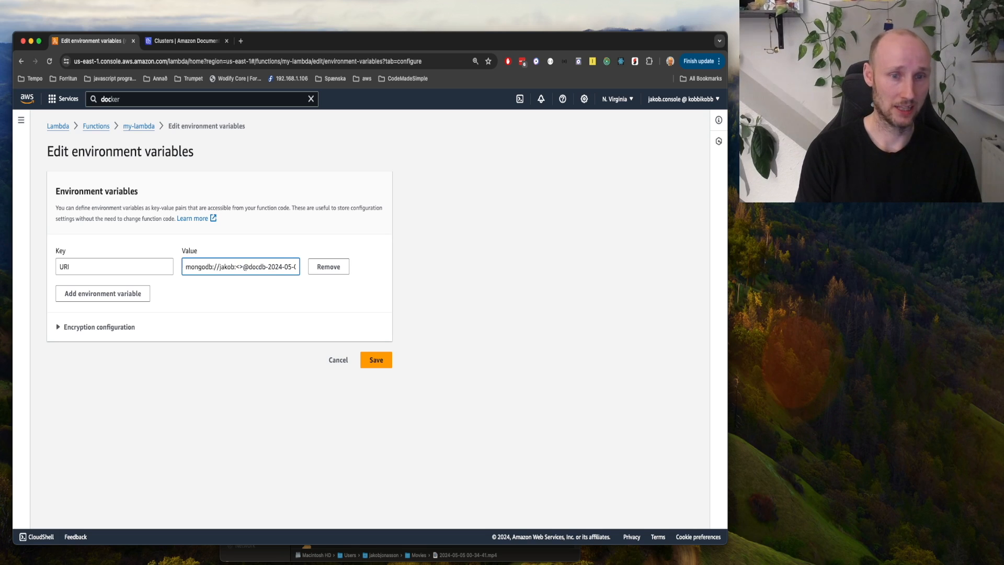
{"action": "left_click", "coordinate": [186, 40]}
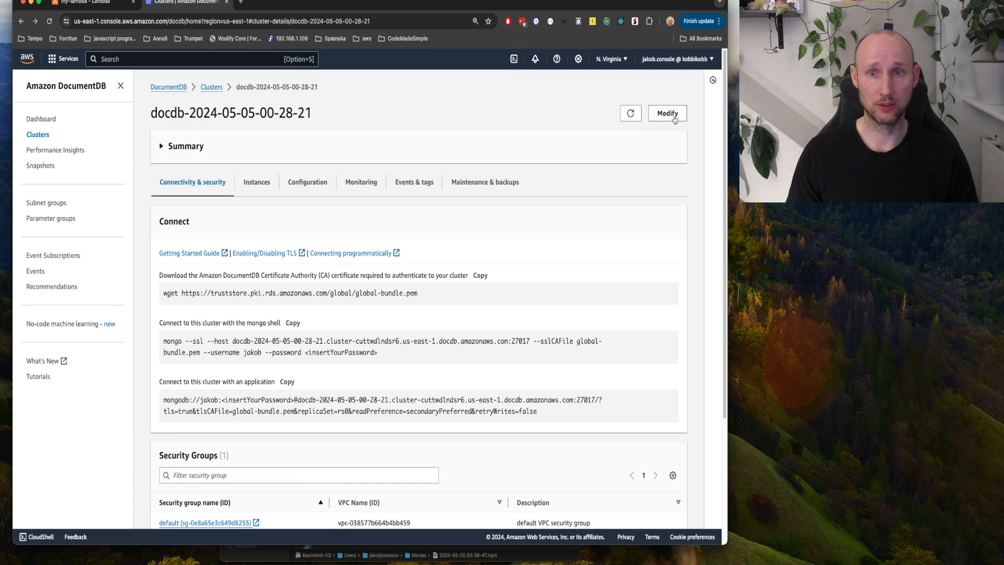
Step: Change the DocumentDB cluster's VPC security group from default to doc-sg and submit
{"action": "left_click", "coordinate": [666, 114]}
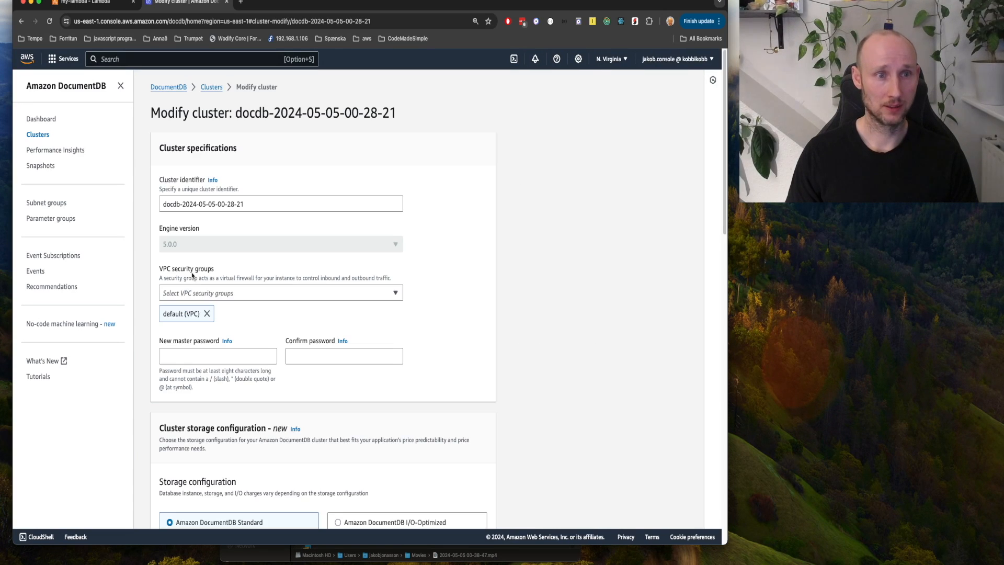
{"action": "scroll", "scroll_direction": "down", "scroll_amount": 3}
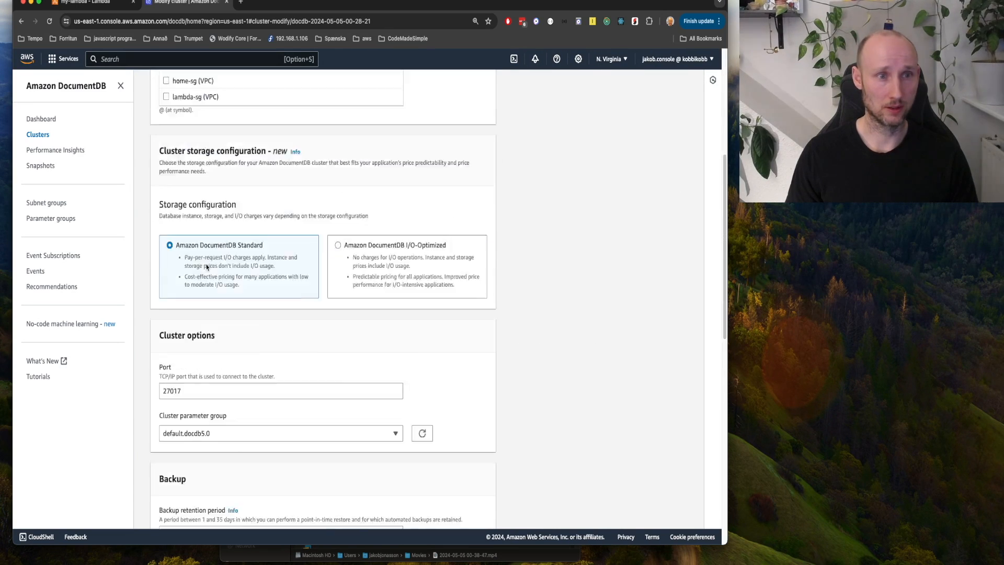
{"action": "scroll", "scroll_direction": "down", "scroll_amount": 3}
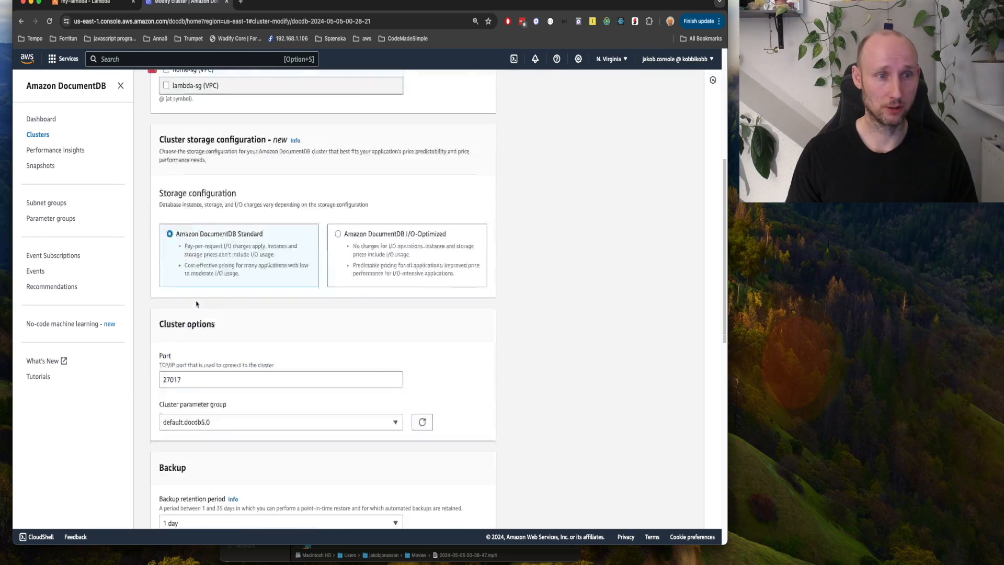
{"action": "scroll", "scroll_direction": "down", "scroll_amount": 3}
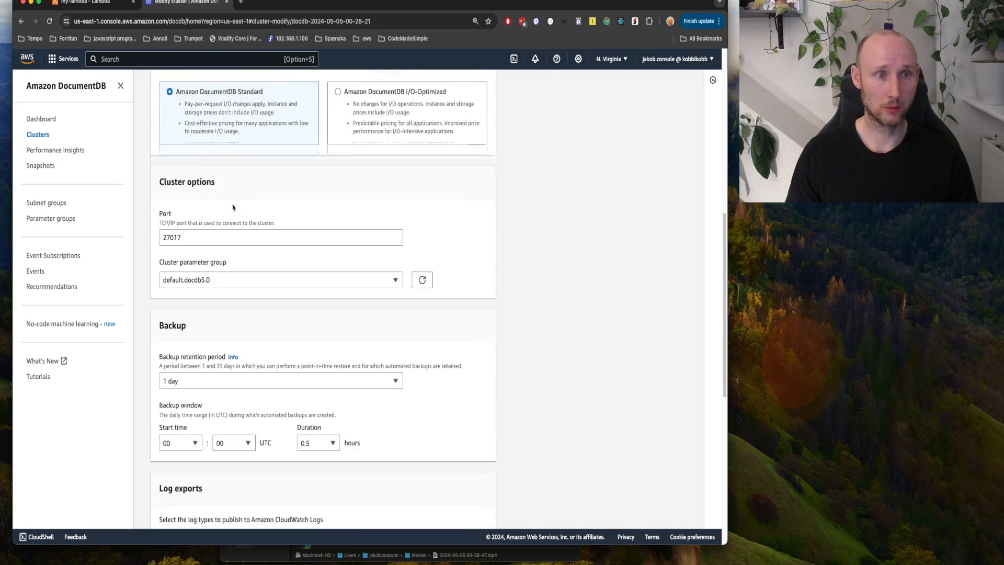
{"action": "scroll", "scroll_direction": "up", "scroll_amount": 3}
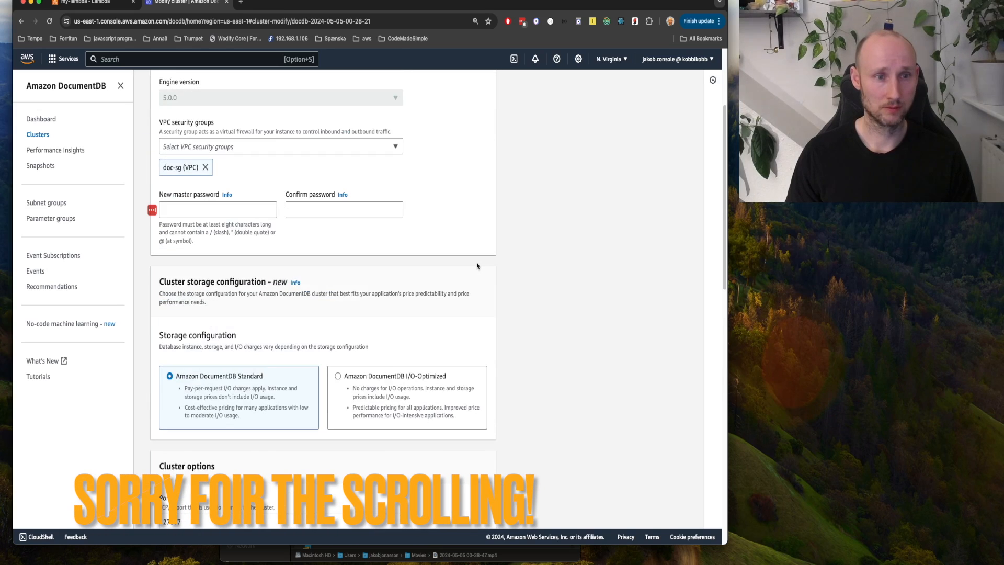
{"action": "scroll", "scroll_direction": "down", "scroll_amount": 3}
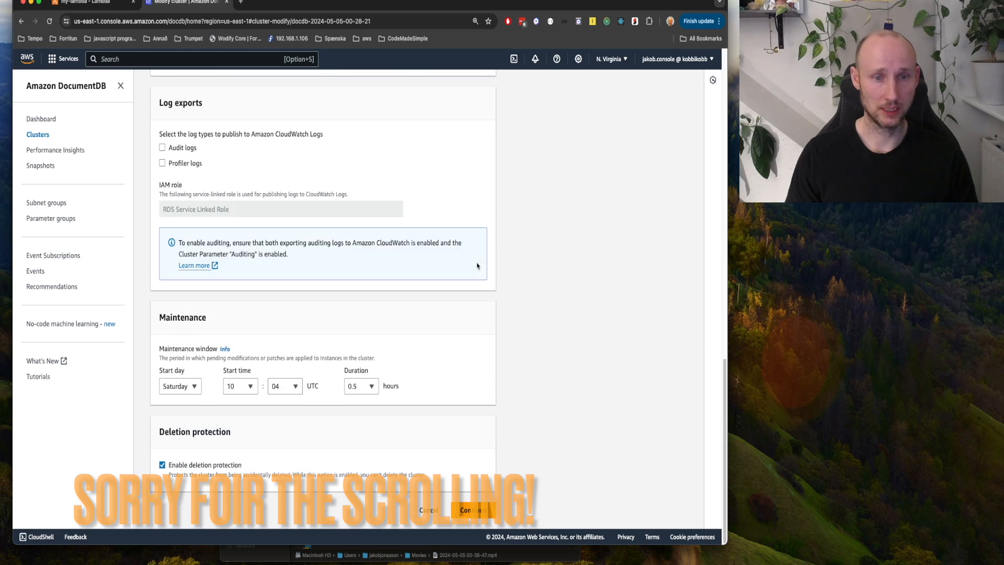
{"action": "left_click", "coordinate": [468, 509]}
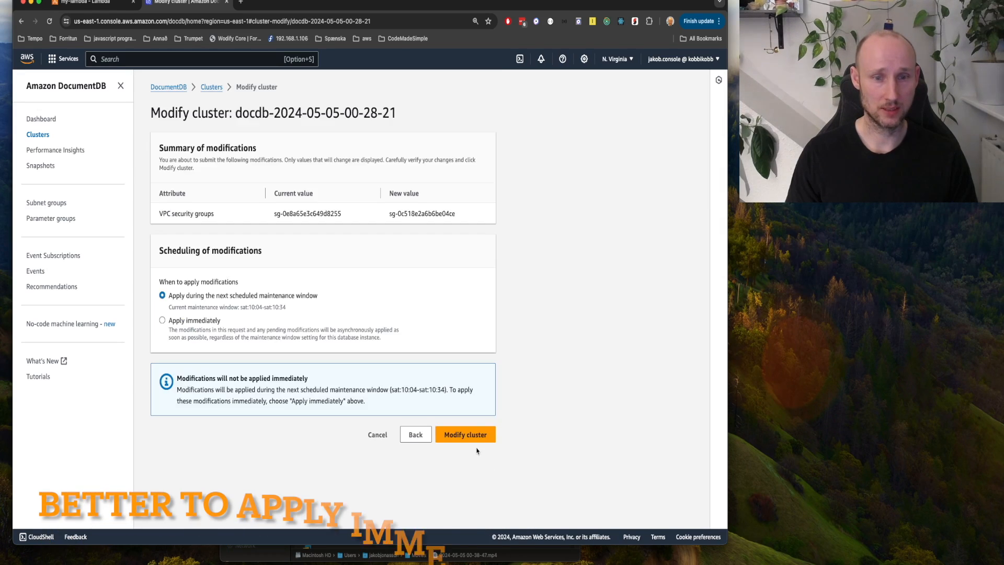
{"action": "left_click", "coordinate": [88, 11]}
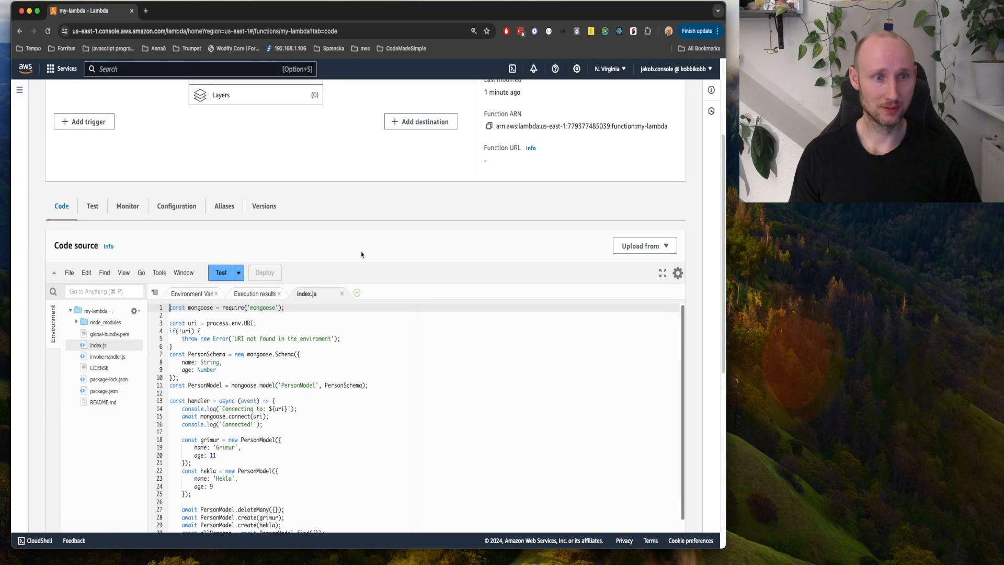
Step: Test my-lambda and confirm the result shows statusCode 200 with two person records
{"action": "left_click", "coordinate": [220, 271]}
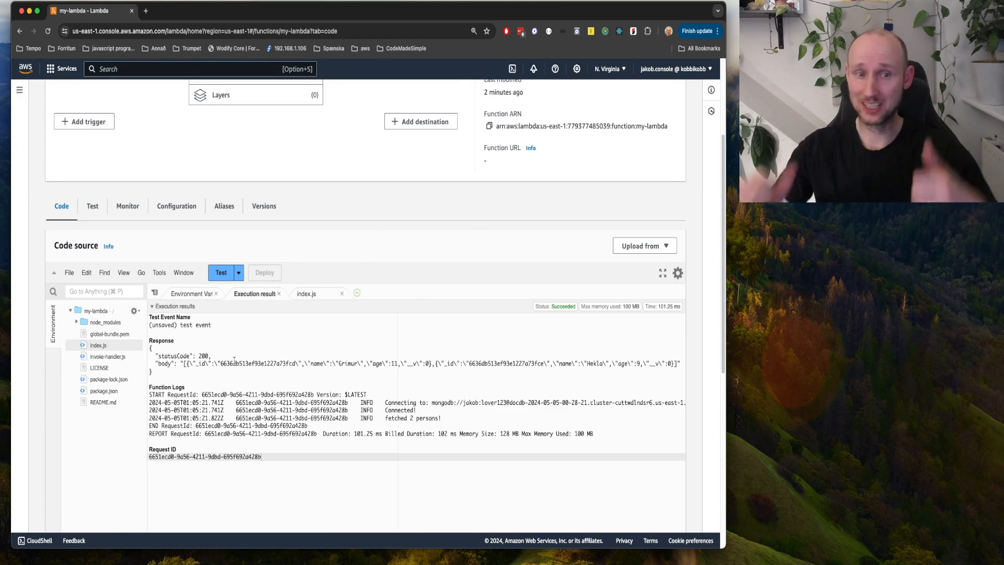
{"action": "double_click", "coordinate": [182, 356]}
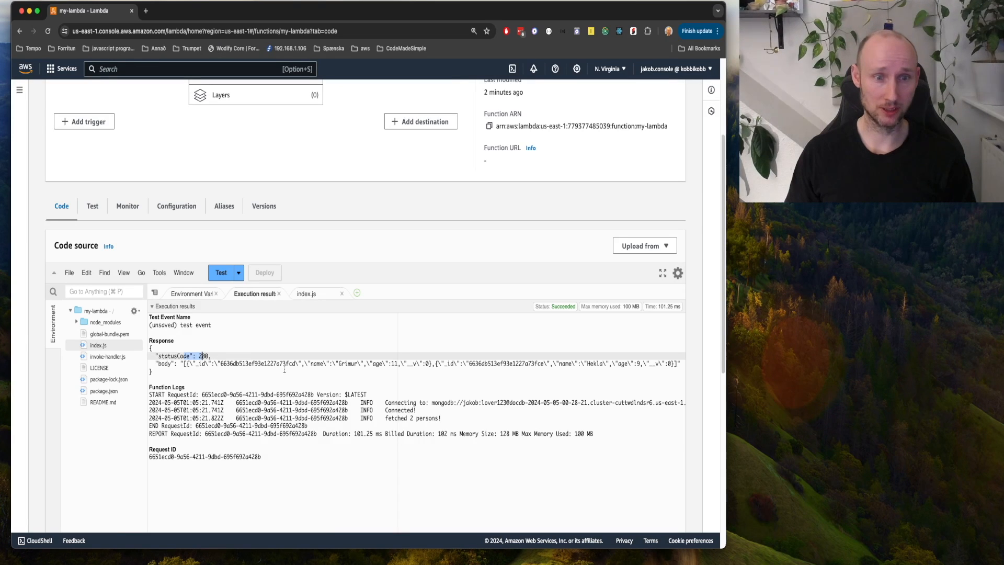
{"action": "left_click", "coordinate": [186, 11]}
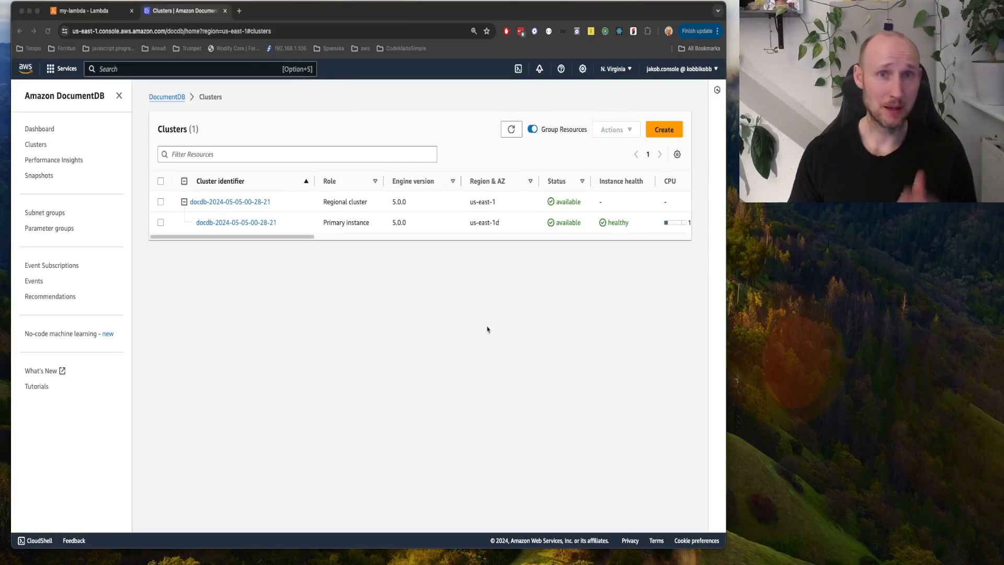
Step: Uncheck deletion protection on the DocumentDB cluster and submit the modification
{"action": "left_click", "coordinate": [229, 201]}
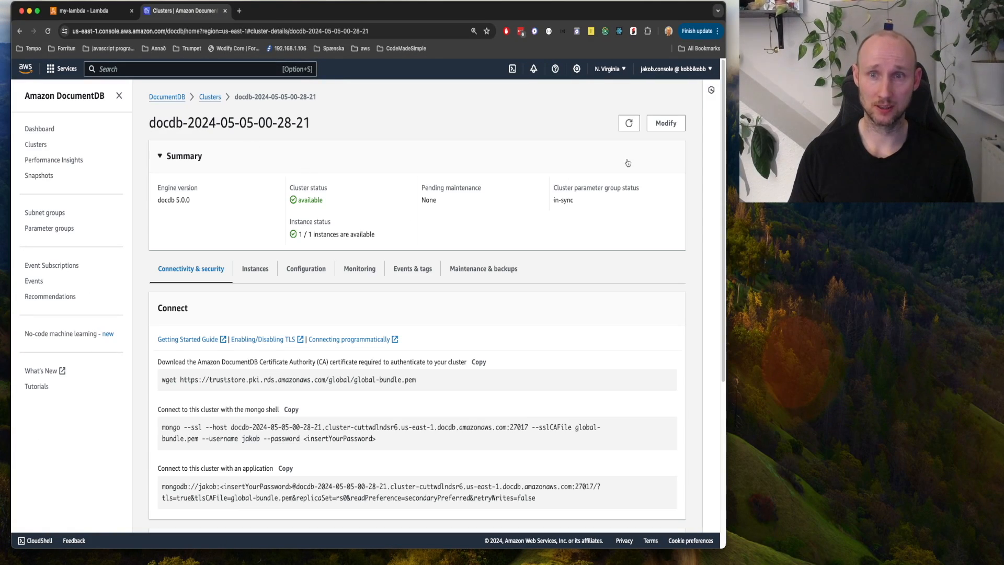
{"action": "left_click", "coordinate": [665, 123]}
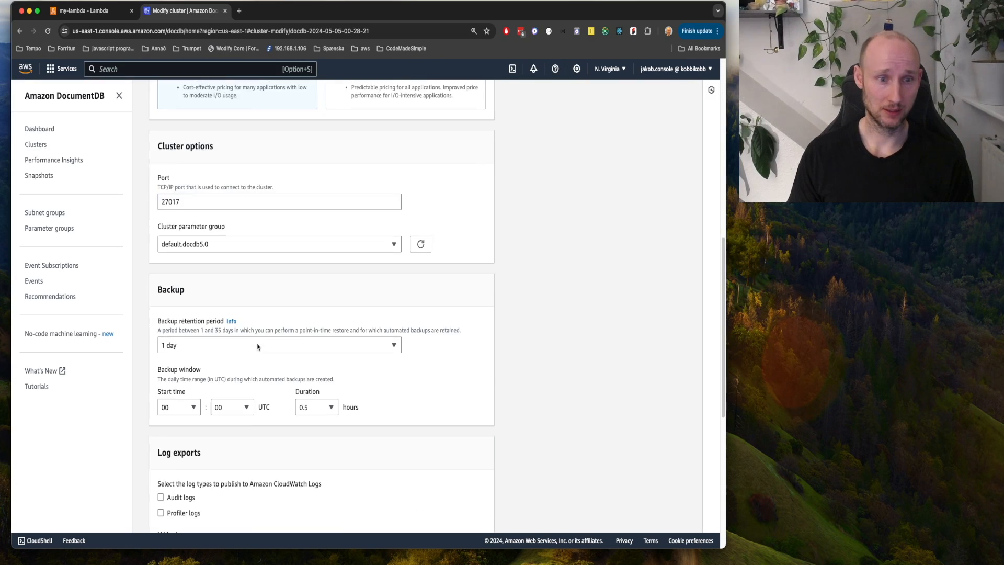
{"action": "scroll", "scroll_direction": "down", "scroll_amount": 3}
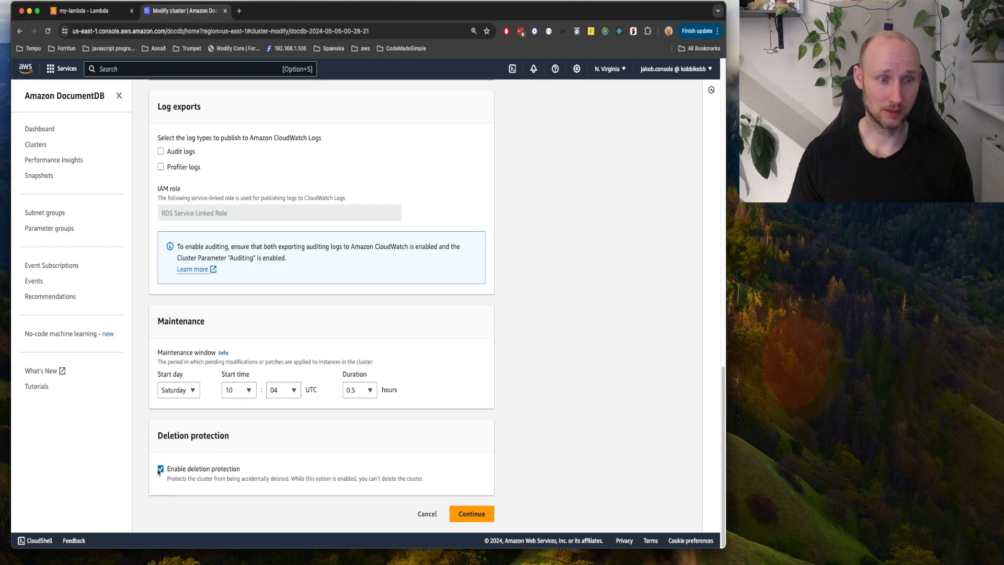
{"action": "left_click", "coordinate": [160, 468]}
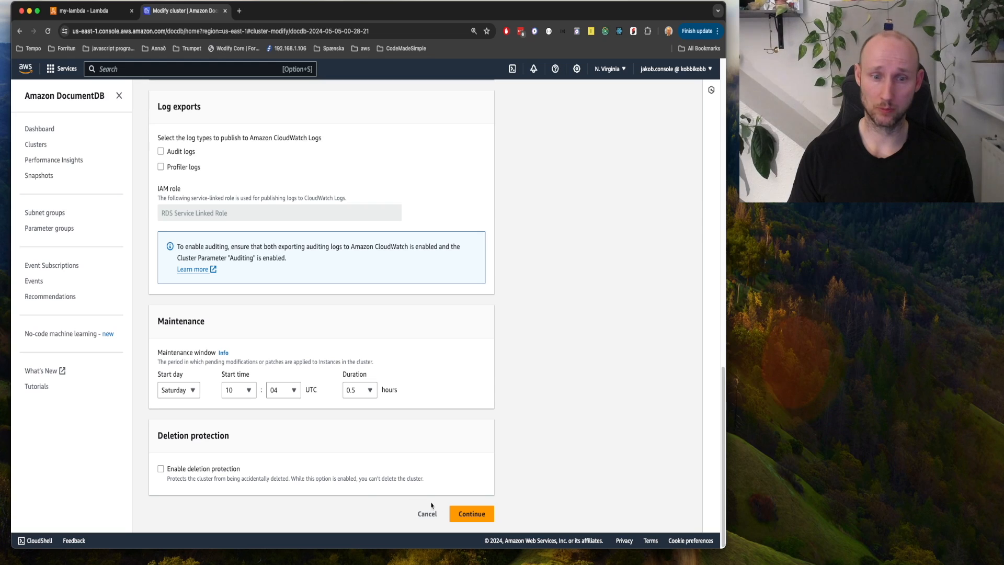
{"action": "left_click", "coordinate": [471, 513]}
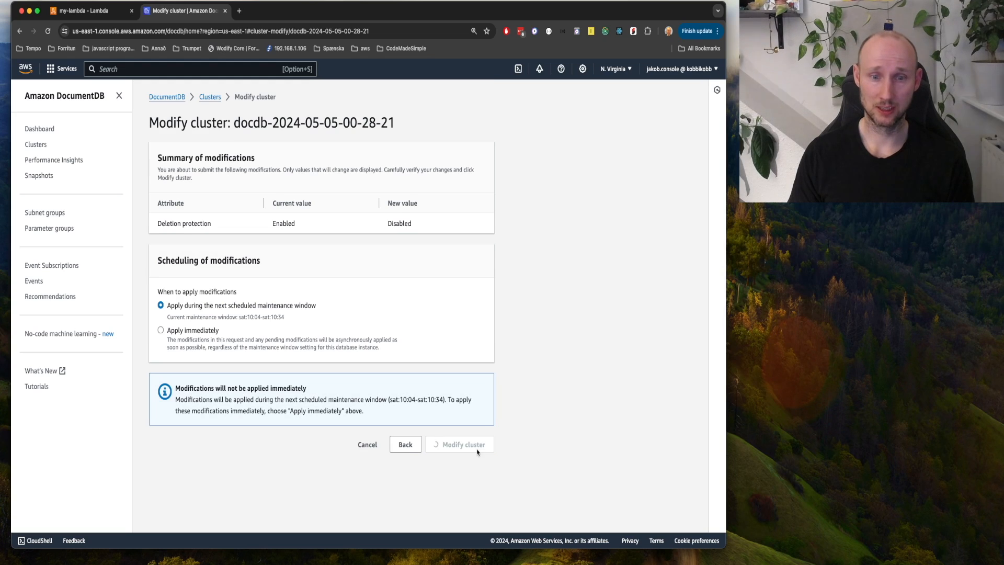
{"action": "left_click", "coordinate": [459, 444]}
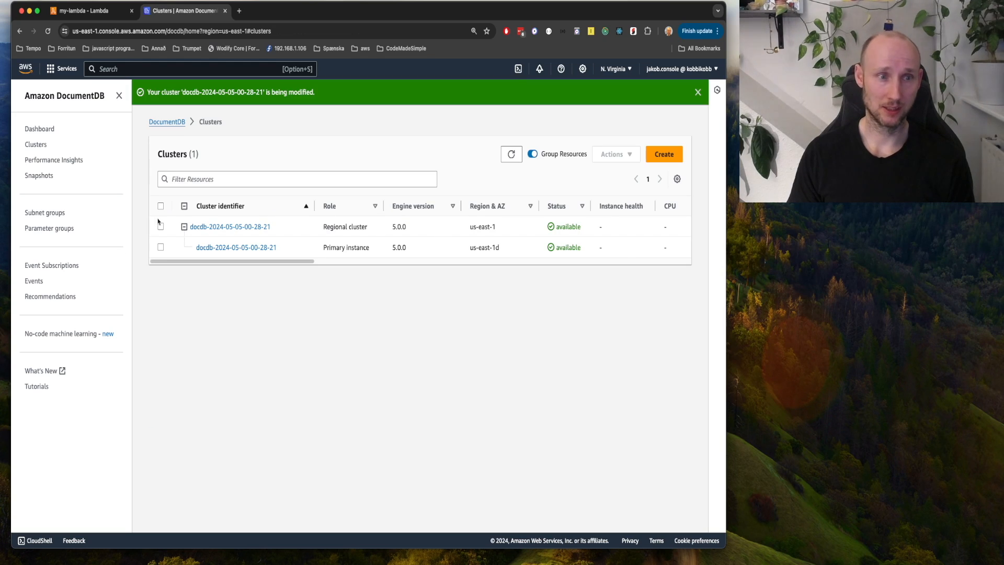
{"action": "left_click", "coordinate": [161, 206]}
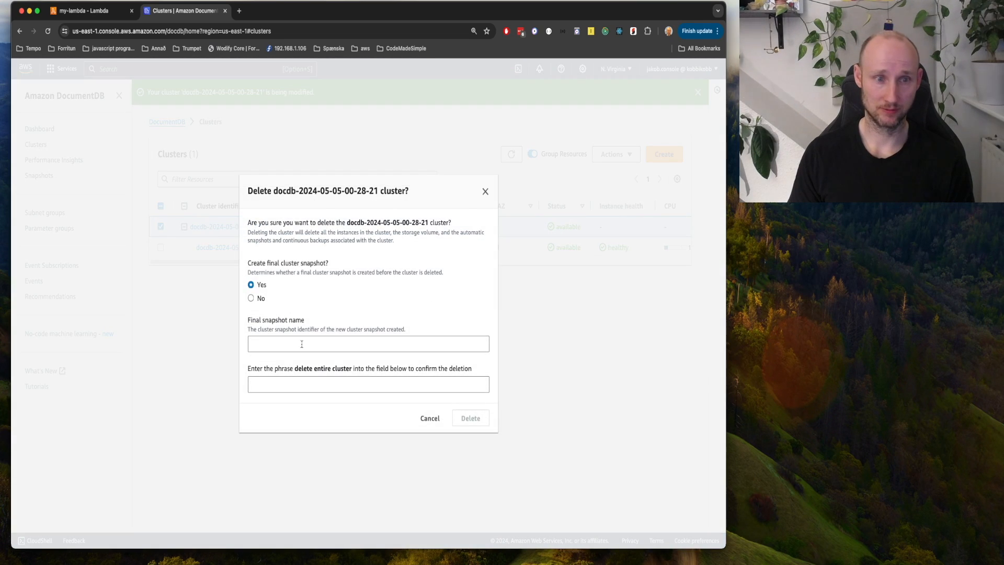
Step: Choose no final snapshot and enter 'delete entire cluster' as the confirmation phrase
{"action": "left_click", "coordinate": [250, 298]}
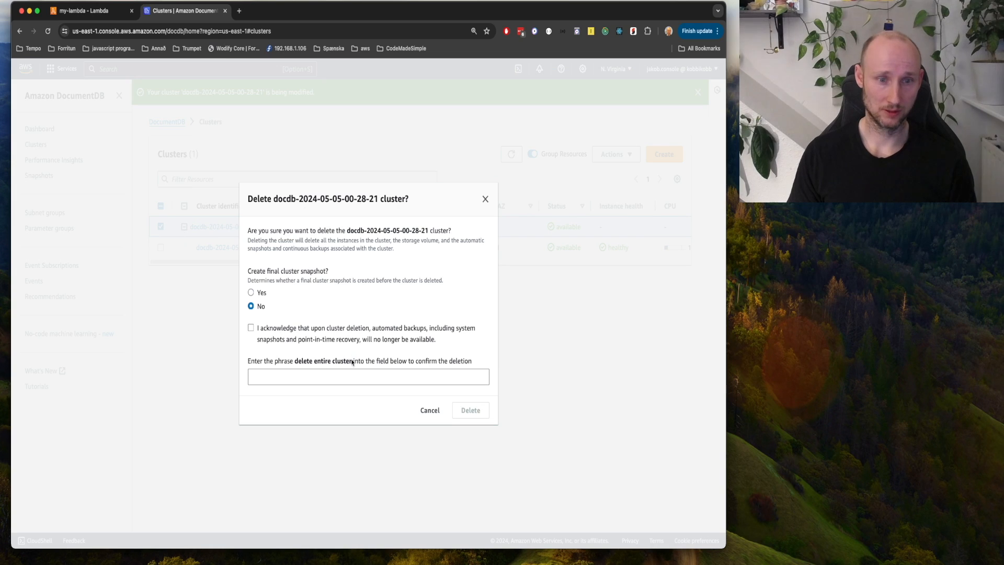
{"action": "left_click", "coordinate": [368, 376]}
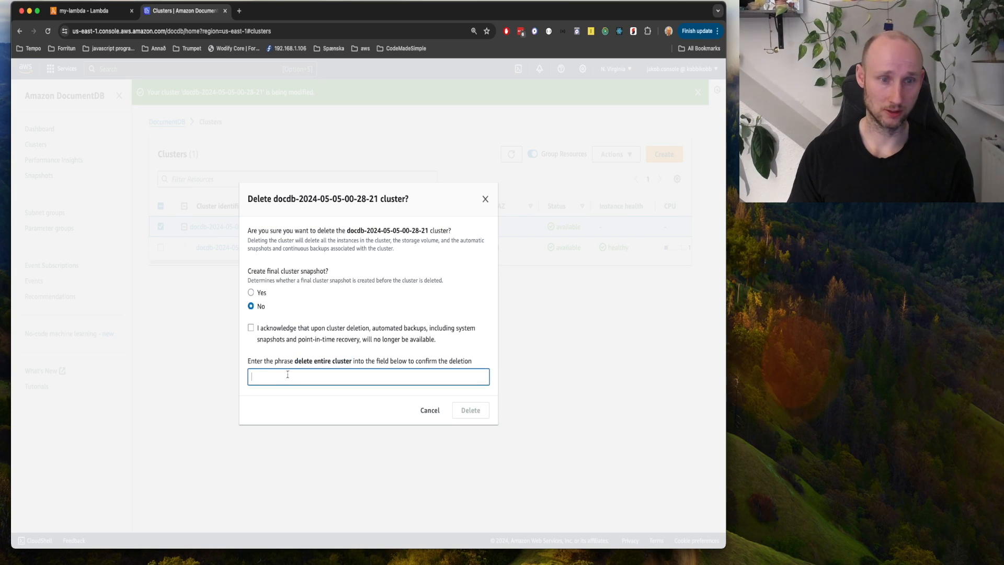
{"action": "type", "text": "delete entire cluster"}
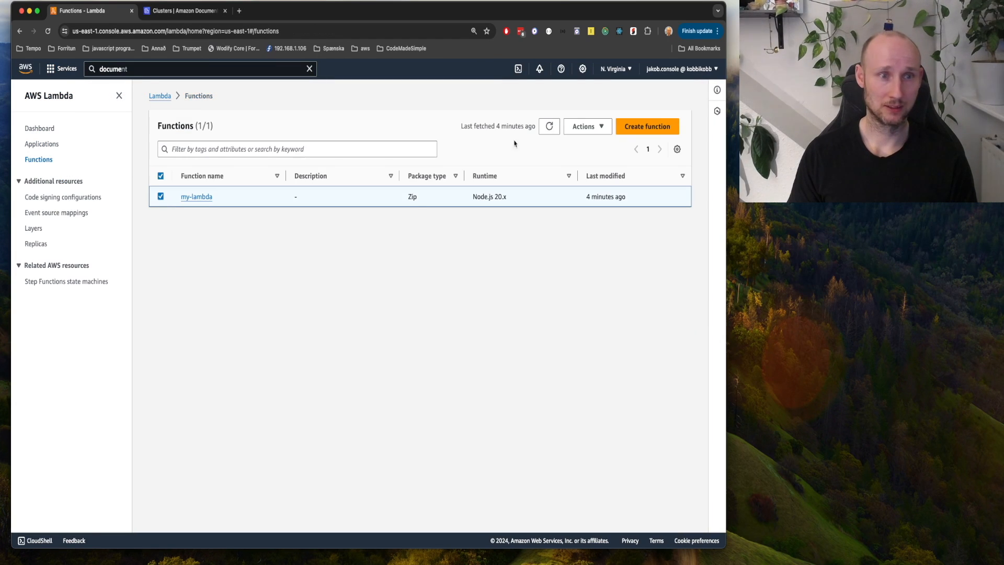
Step: Delete the my-lambda function from the Lambda functions list and confirm
{"action": "left_click", "coordinate": [583, 126]}
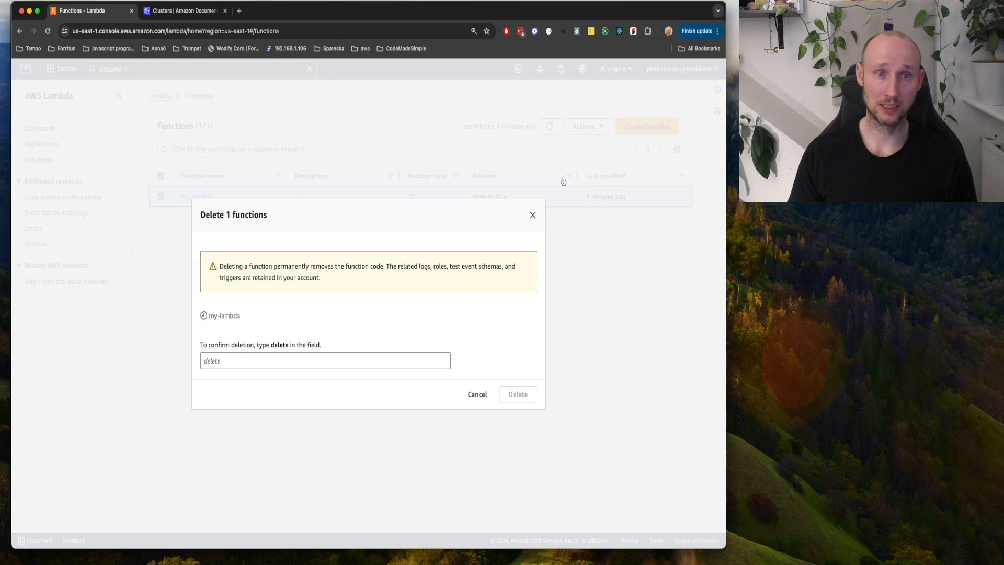
{"action": "left_click", "coordinate": [517, 394]}
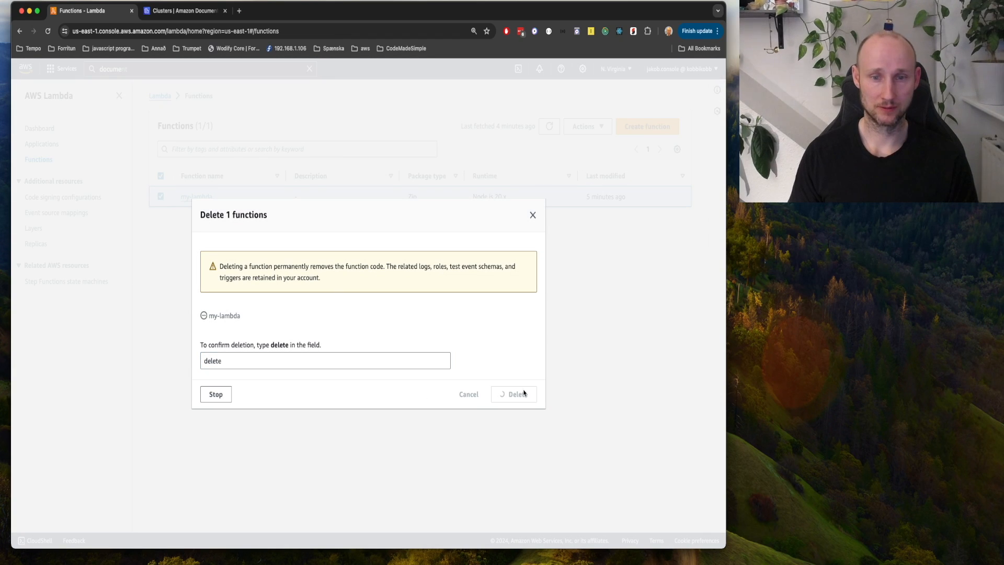